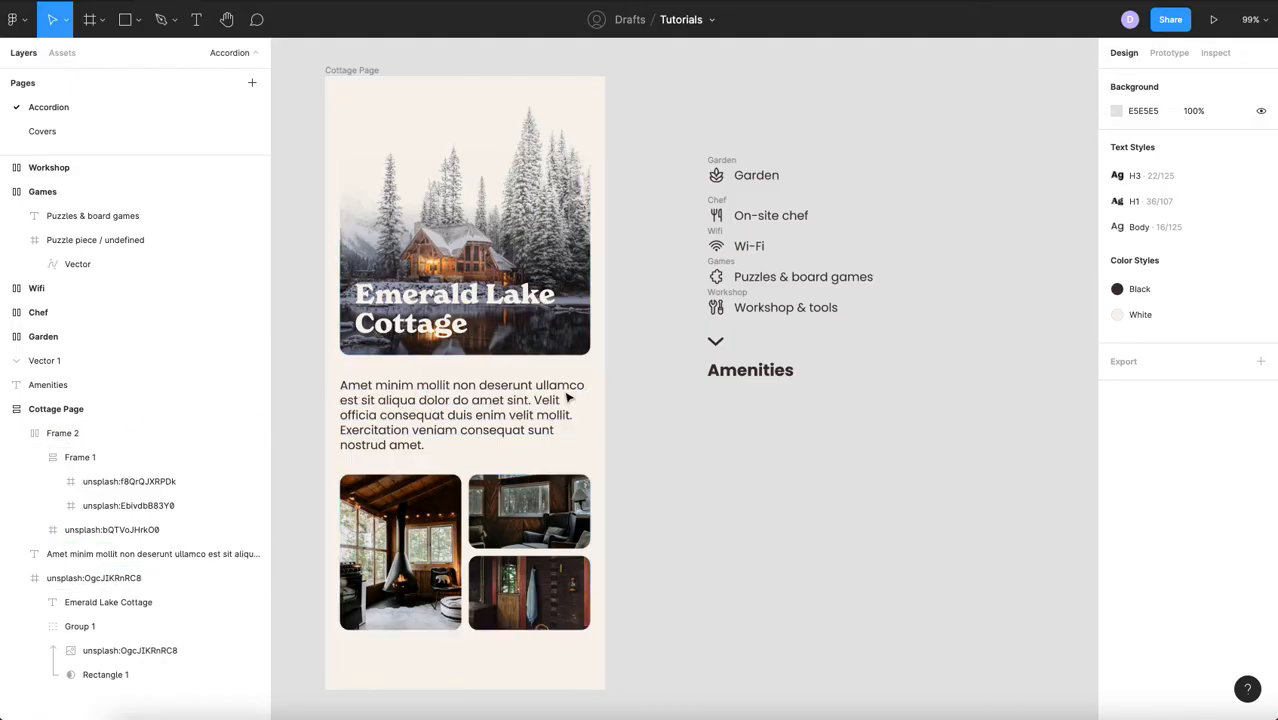
{"action": "mouse_move", "coordinate": [588, 378]}
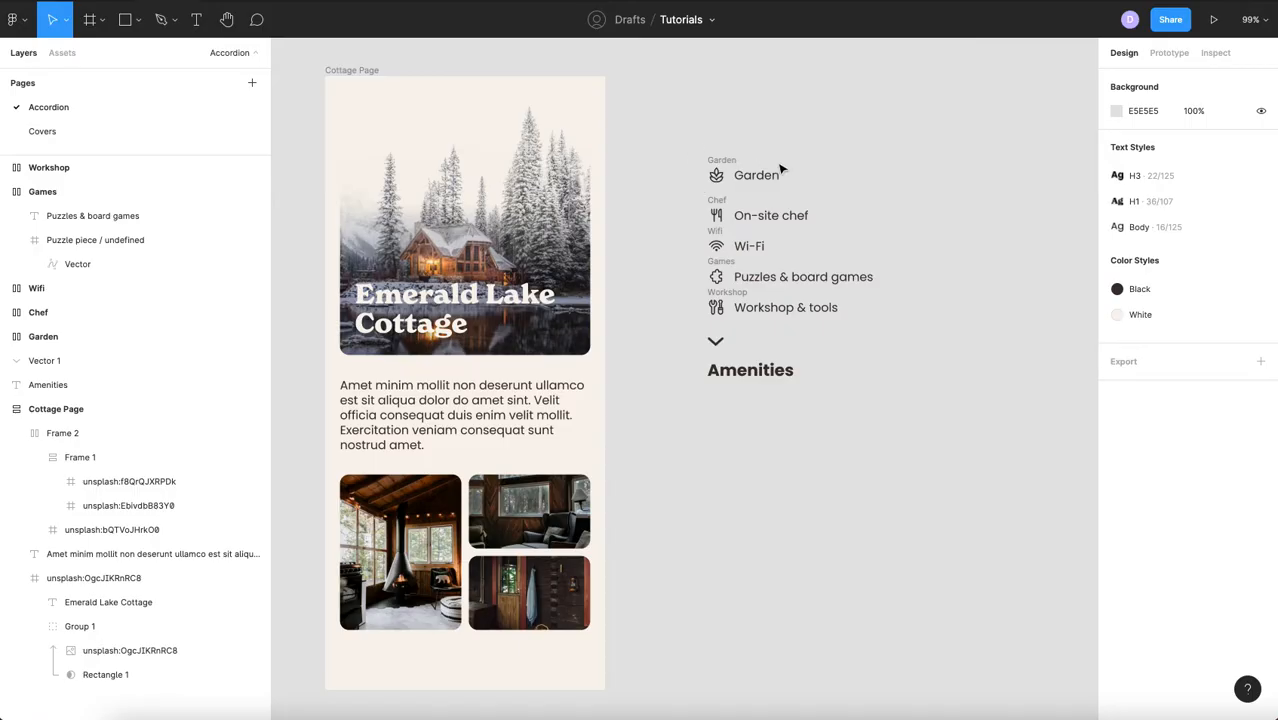
{"action": "mouse_move", "coordinate": [922, 316]}
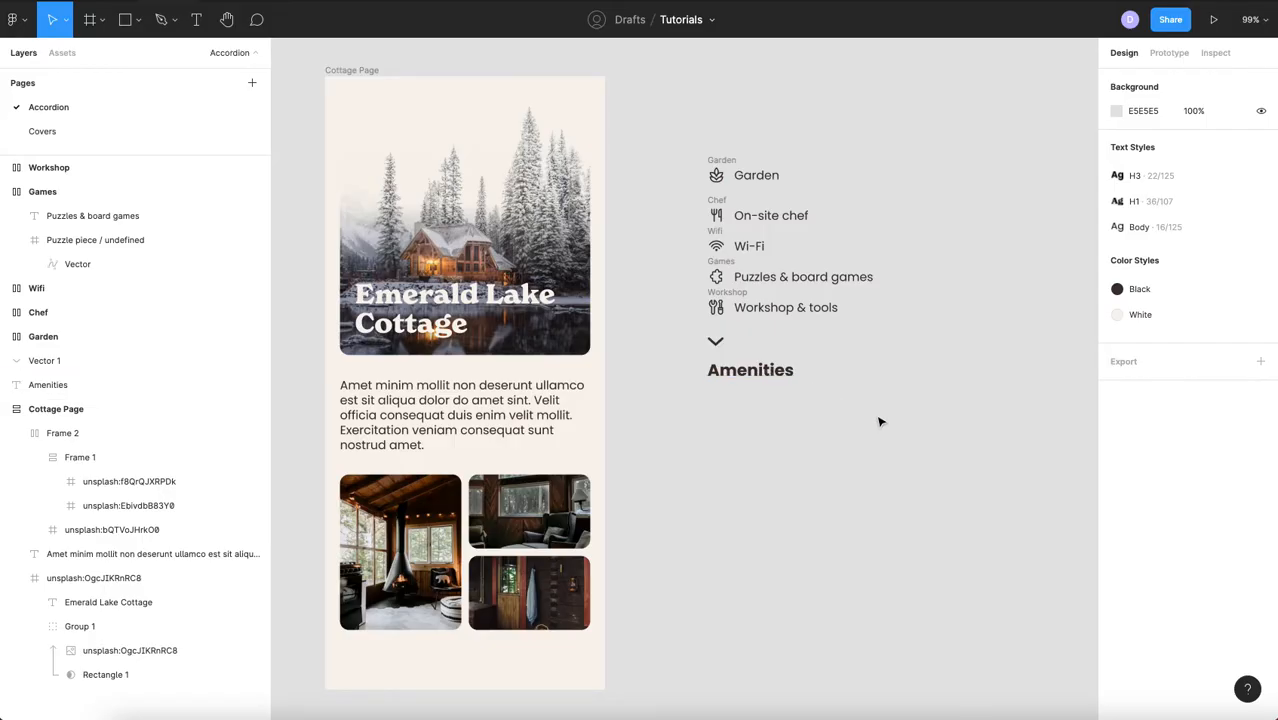
{"action": "mouse_move", "coordinate": [844, 390]}
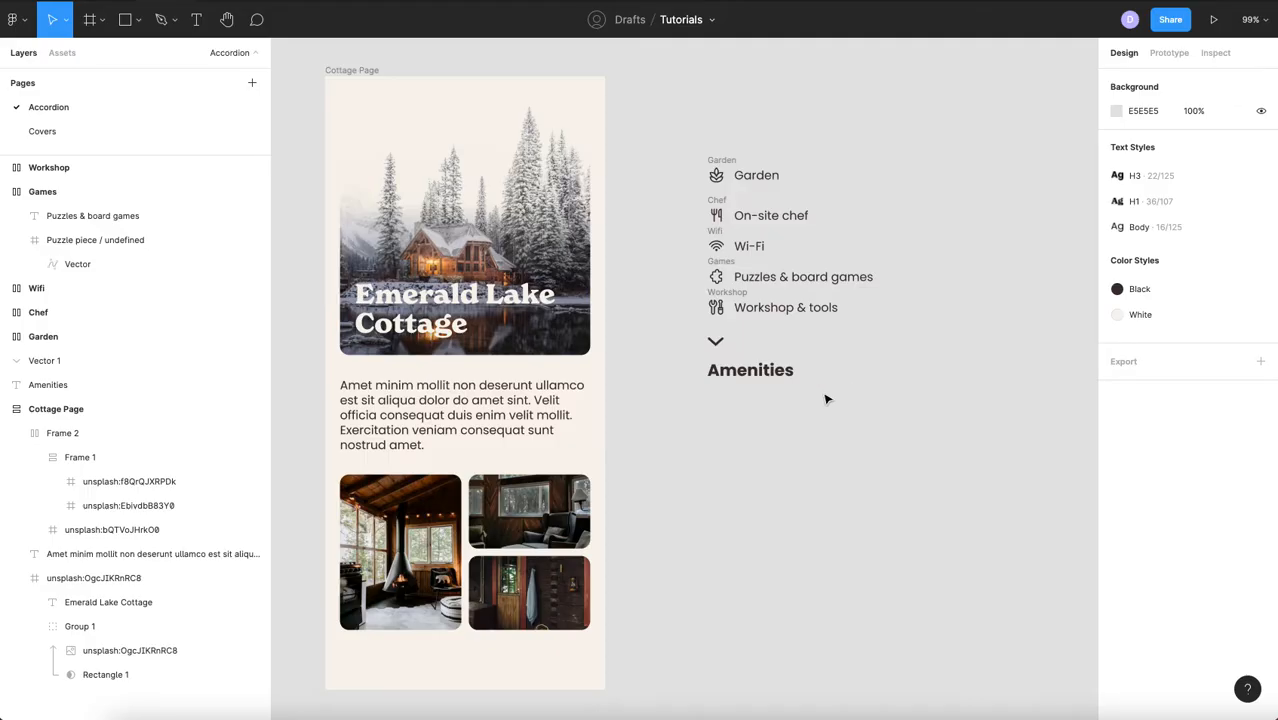
Frame the Amenities heading and chevron as a 335-wide auto-layout row with space between.
{"action": "left_click", "coordinate": [750, 368]}
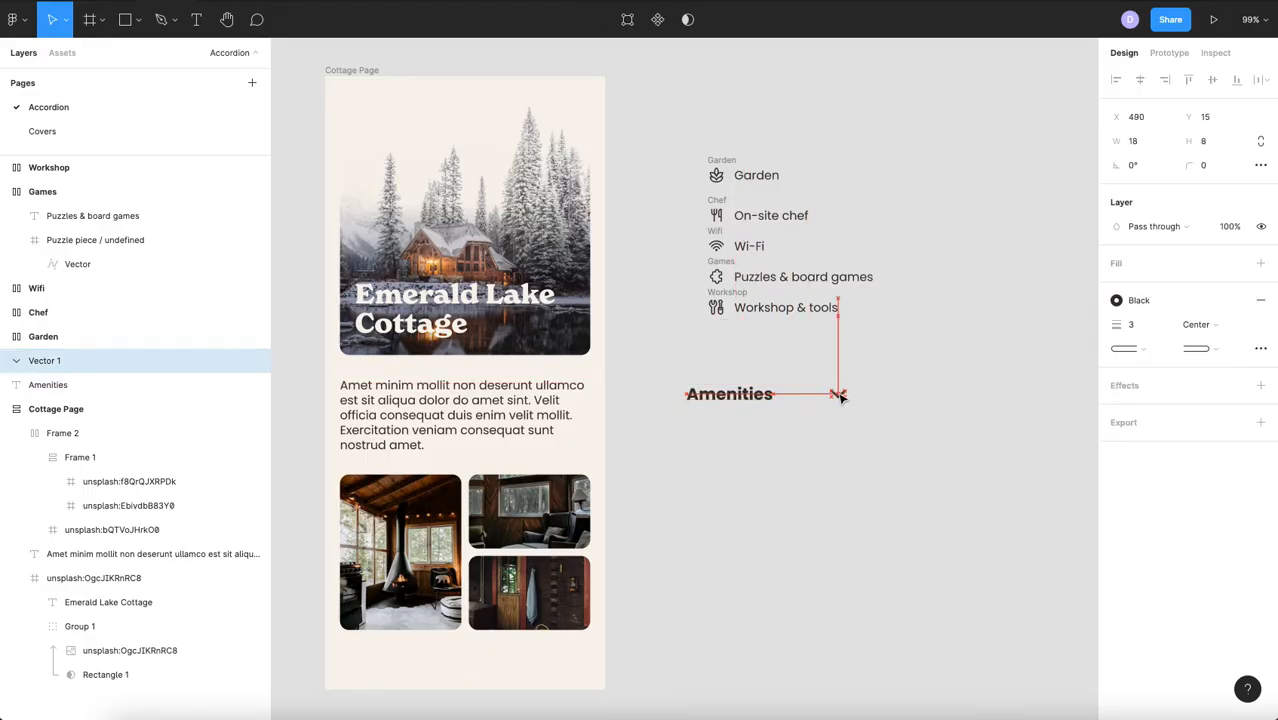
{"action": "right_click", "coordinate": [728, 392]}
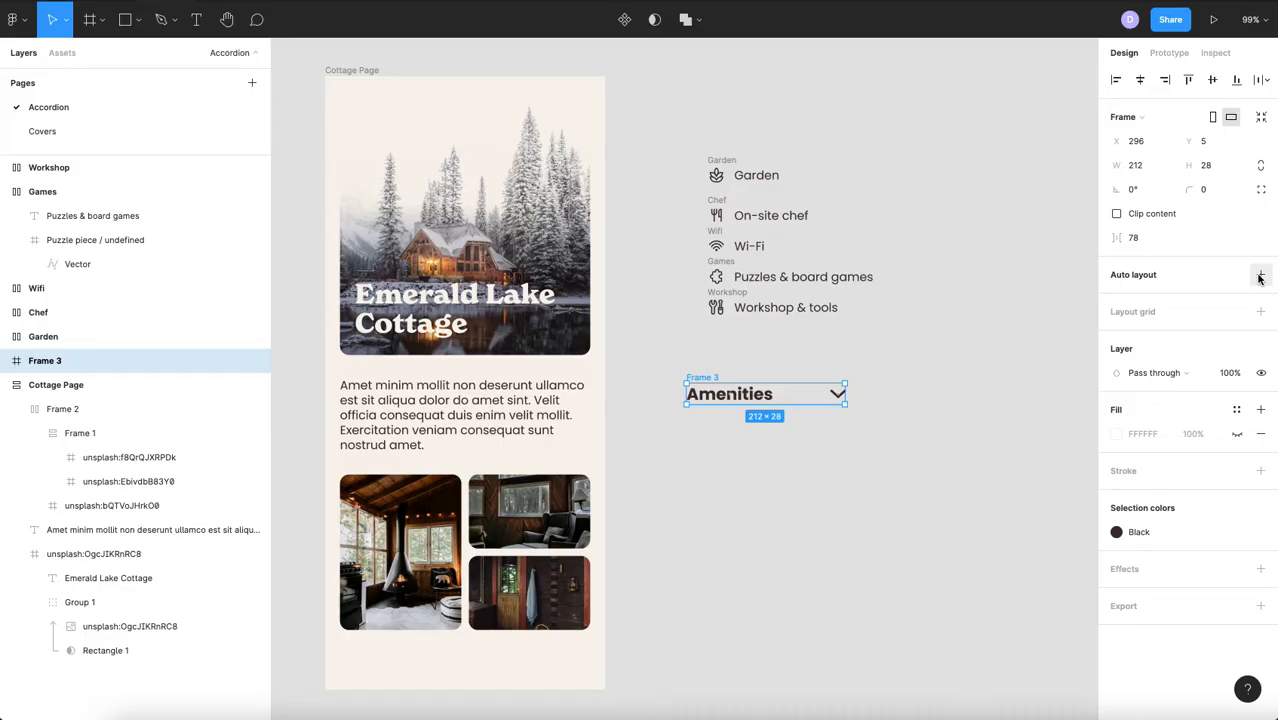
{"action": "left_click", "coordinate": [1260, 276]}
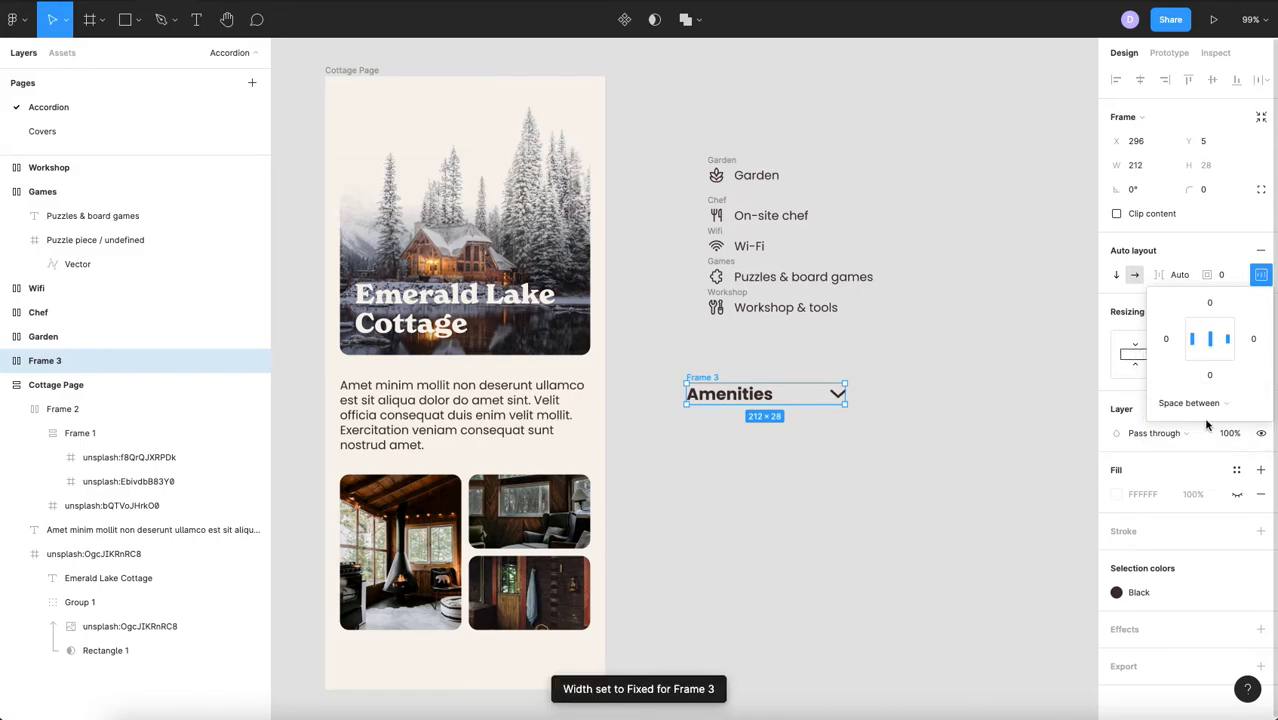
{"action": "mouse_move", "coordinate": [1208, 424]}
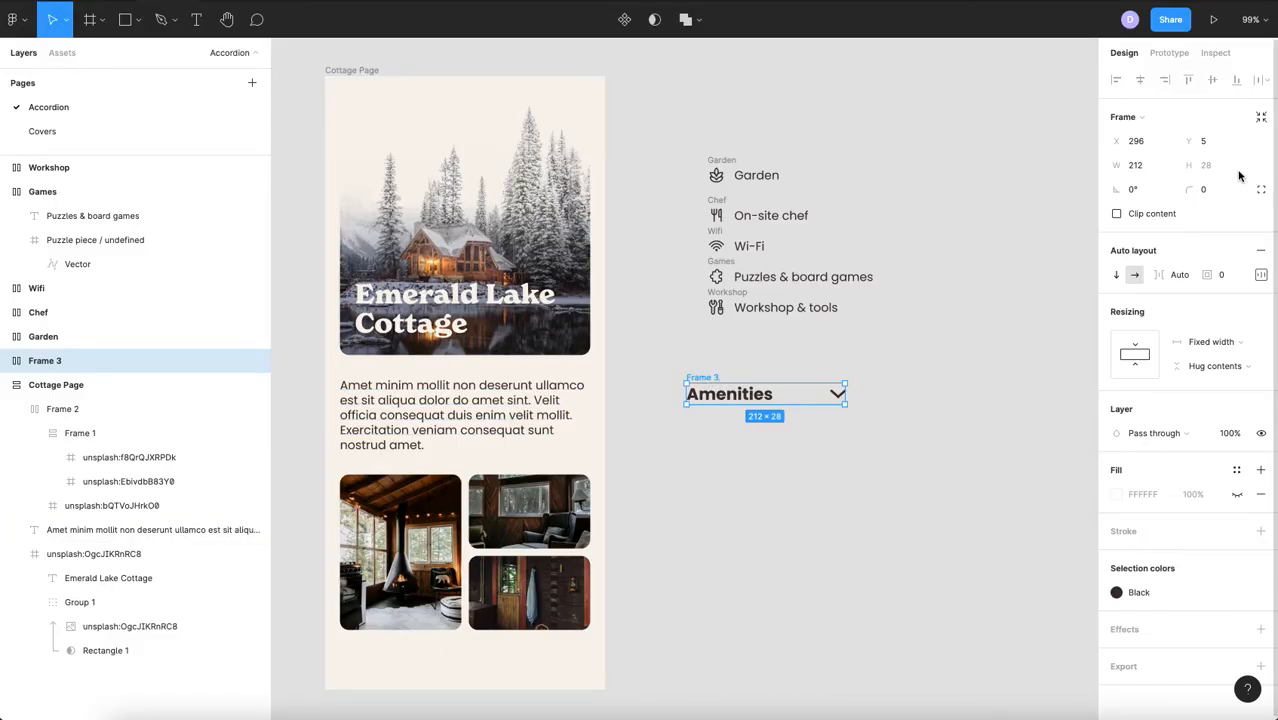
{"action": "type", "text": "335"}
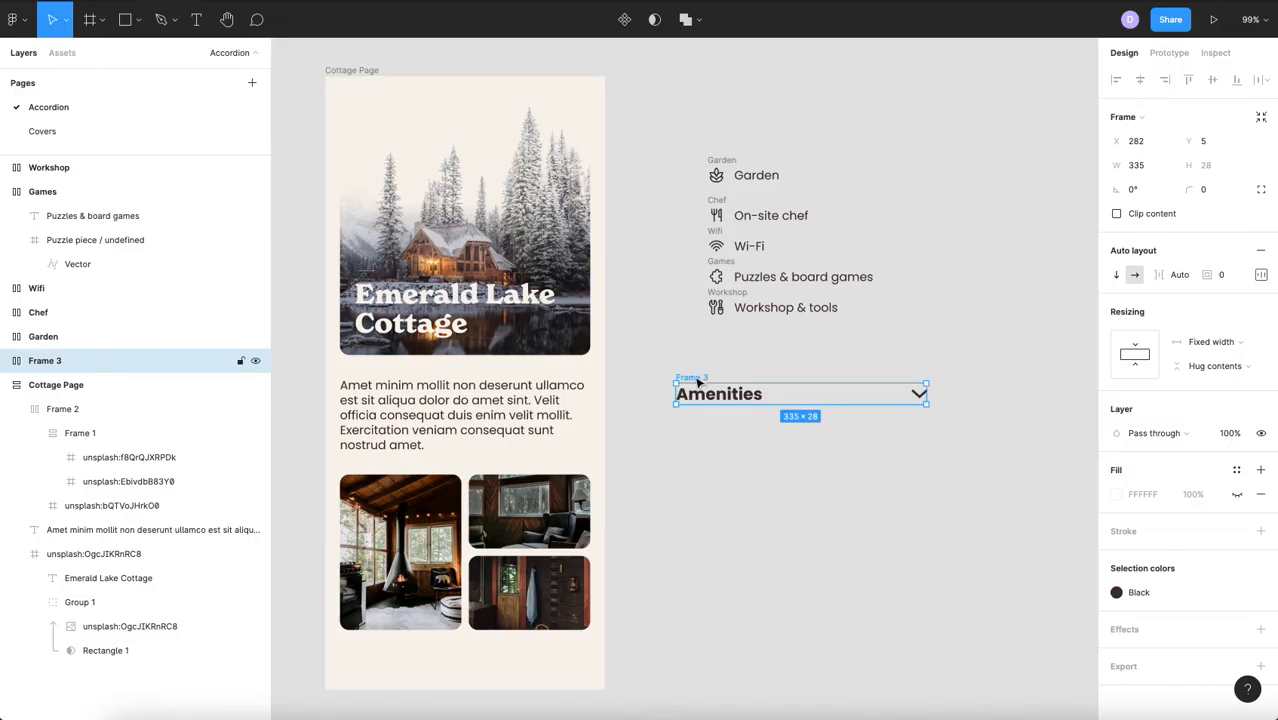
Rename the heading row frame Header and wrap it in a new Accordion frame.
{"action": "double_click", "coordinate": [44, 360]}
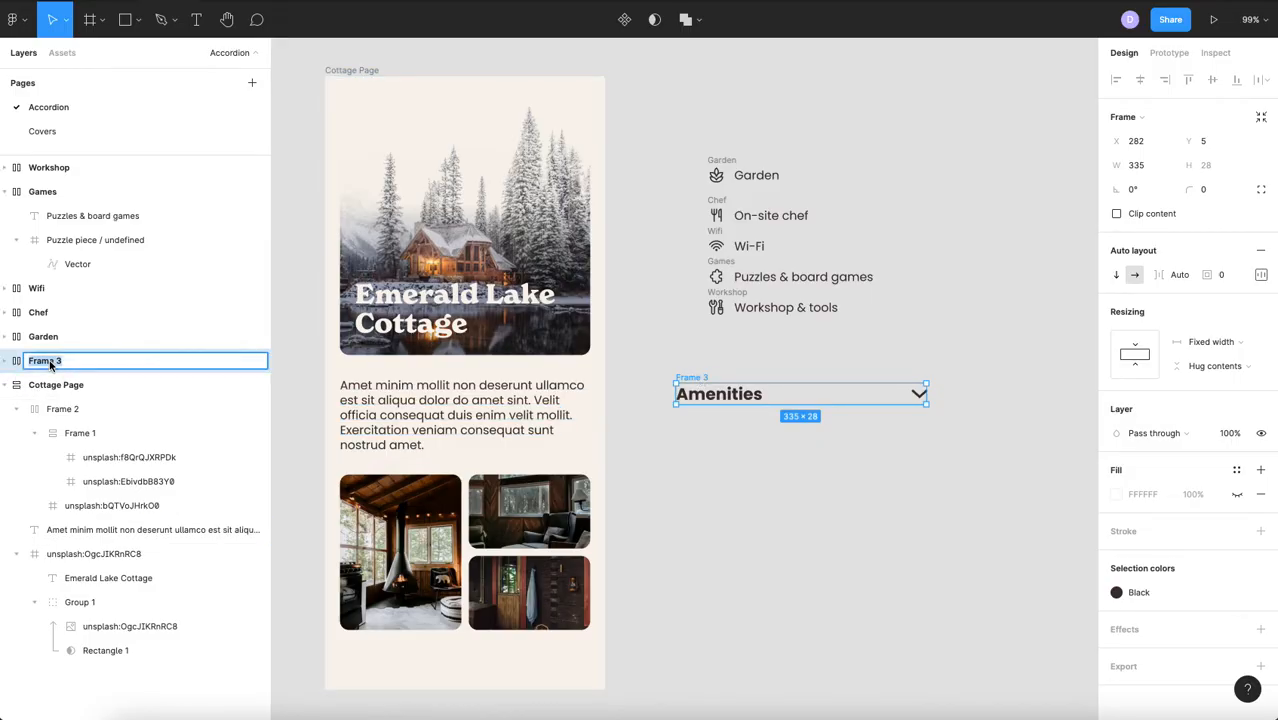
{"action": "type", "text": "Header"}
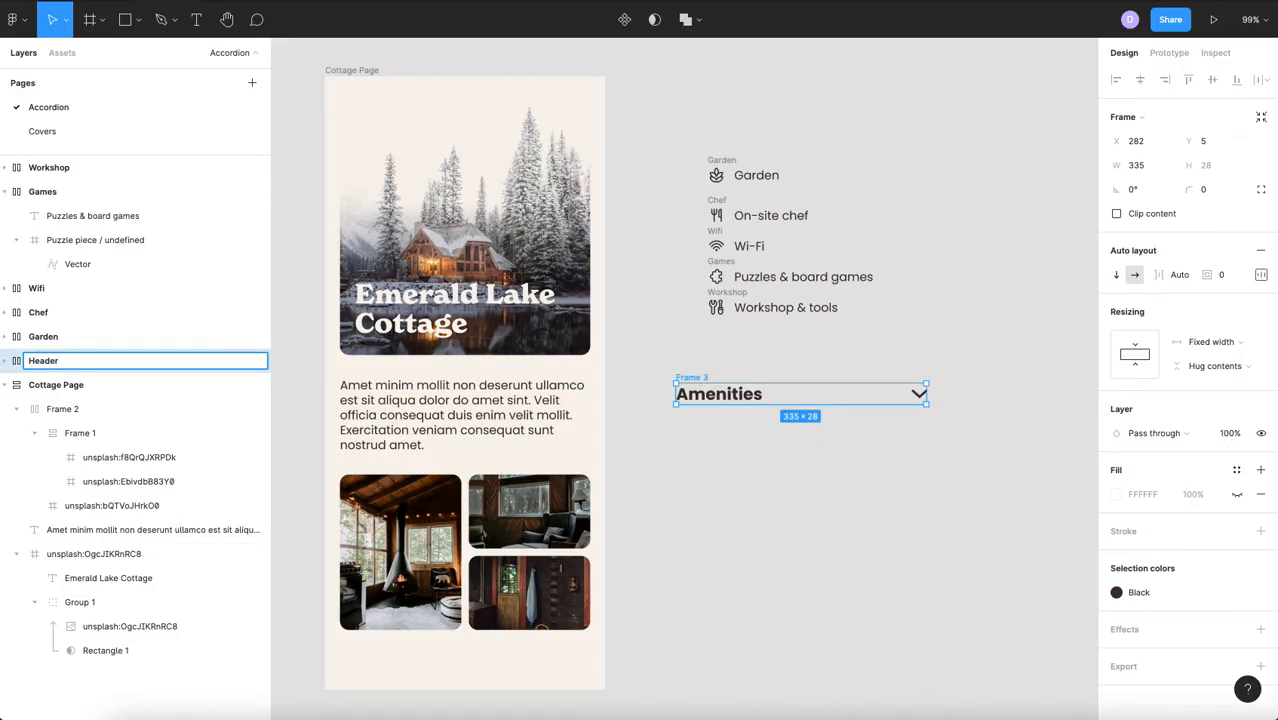
{"action": "right_click", "coordinate": [800, 392]}
{"action": "type", "text": "Accordion"}
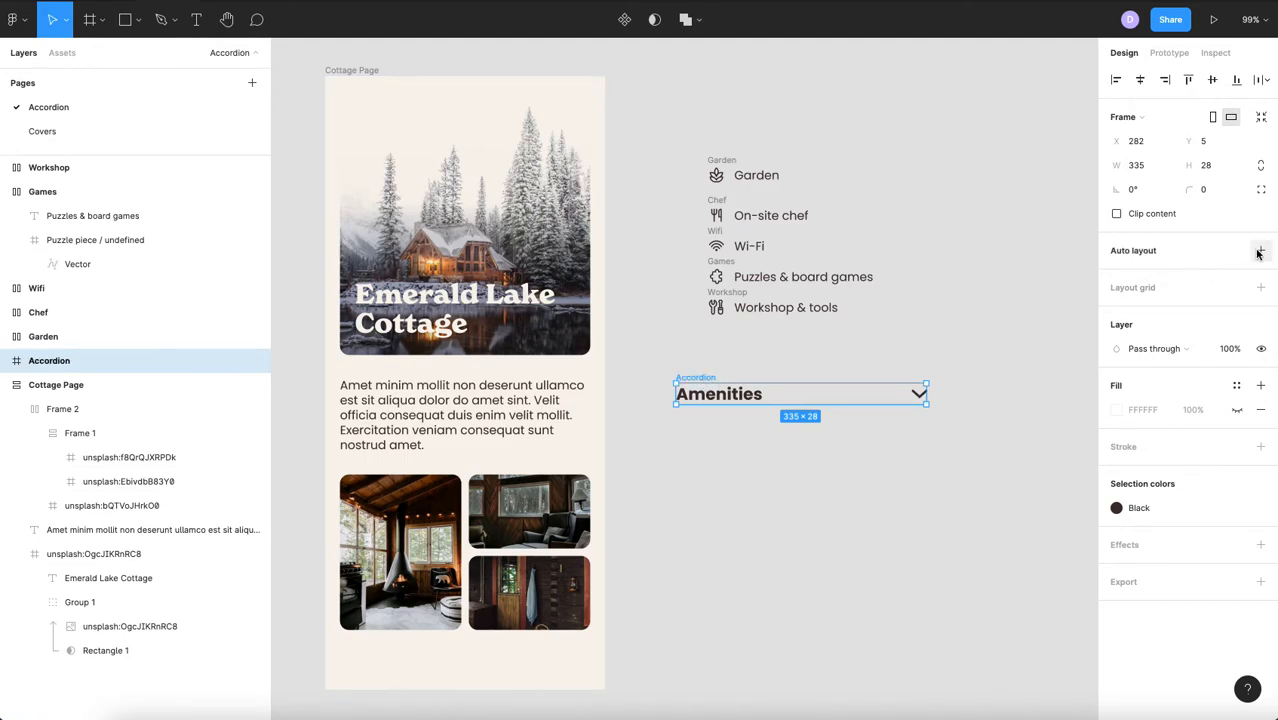
Apply vertical auto layout with a 10 gap to the Accordion frame.
{"action": "left_click", "coordinate": [1260, 252]}
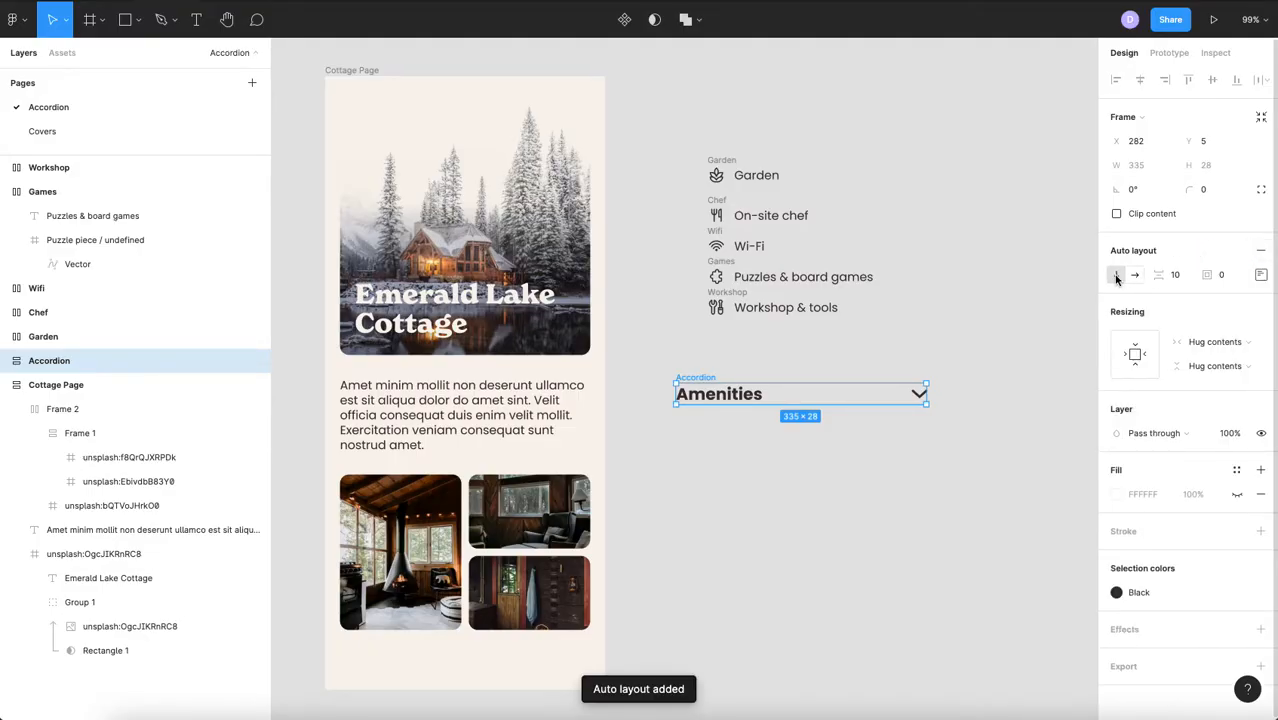
{"action": "mouse_move", "coordinate": [1116, 276]}
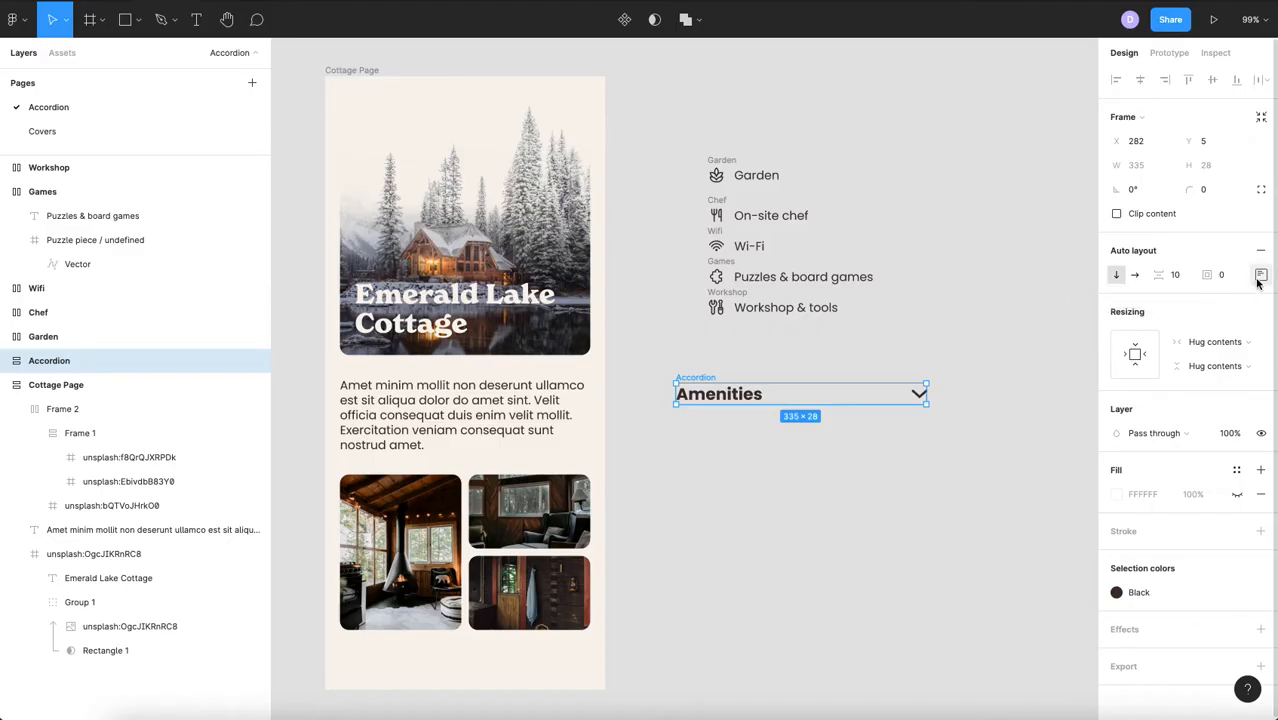
{"action": "left_click", "coordinate": [1260, 274]}
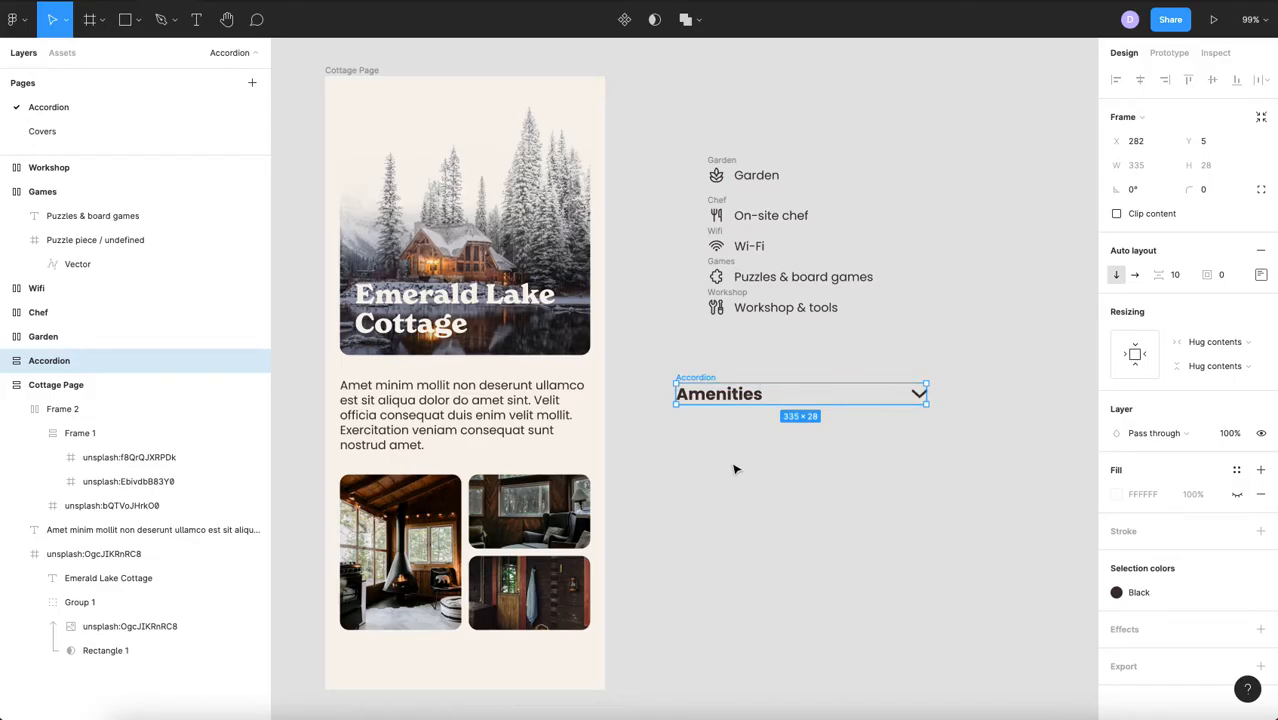
{"action": "left_click", "coordinate": [736, 470]}
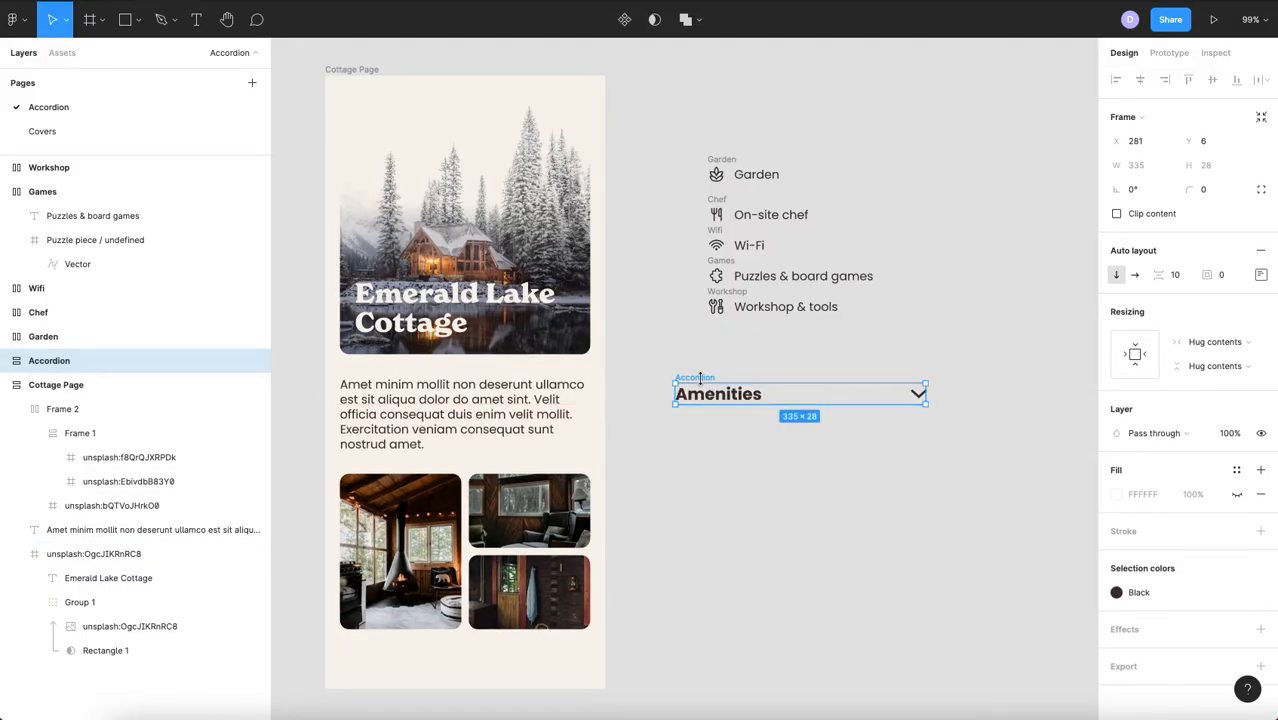
Add fill-width divider lines Line 1 and Line 2 above and below the Header.
{"action": "left_click", "coordinate": [126, 20]}
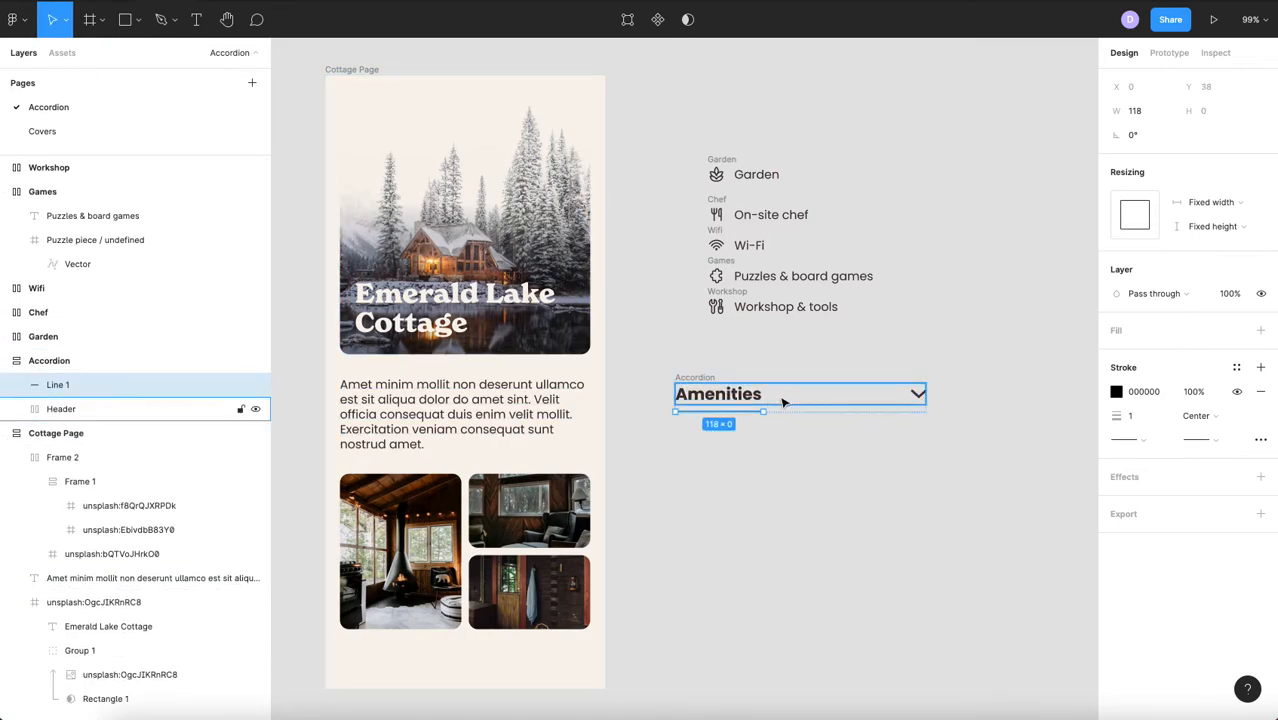
{"action": "left_click", "coordinate": [1212, 202]}
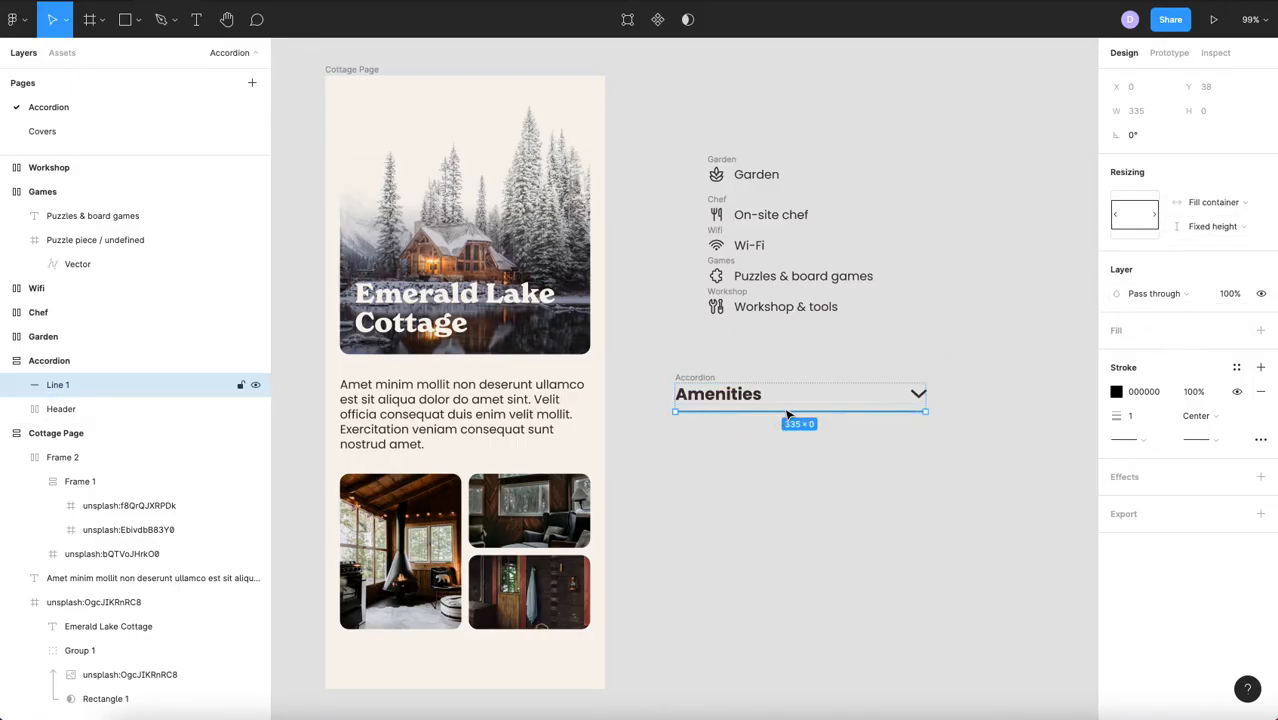
{"action": "right_click", "coordinate": [790, 410]}
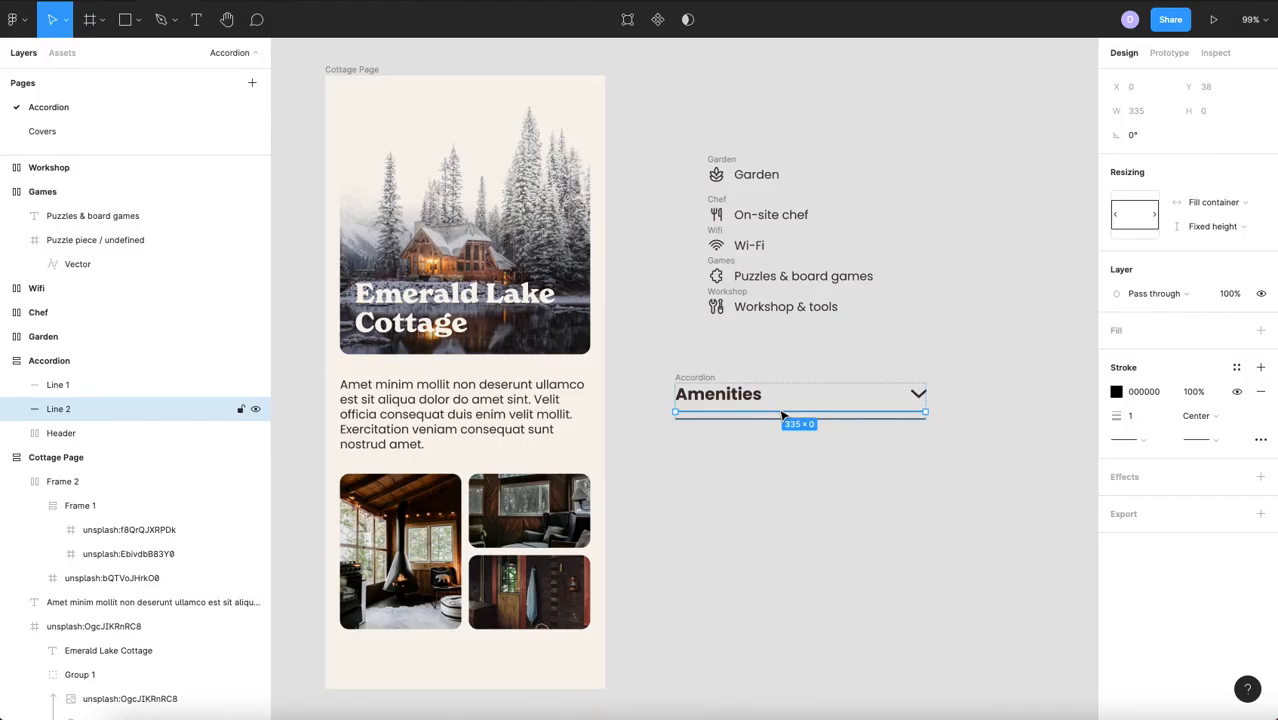
{"action": "left_click", "coordinate": [944, 448]}
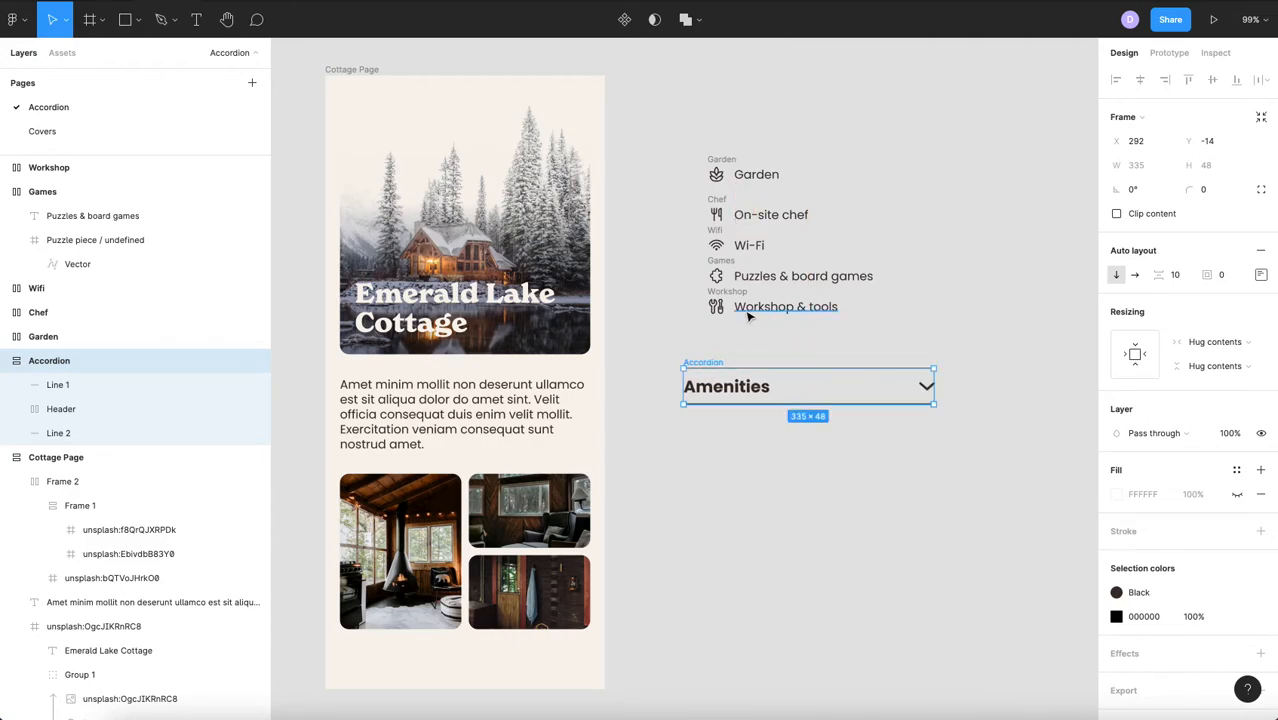
{"action": "mouse_move", "coordinate": [696, 332]}
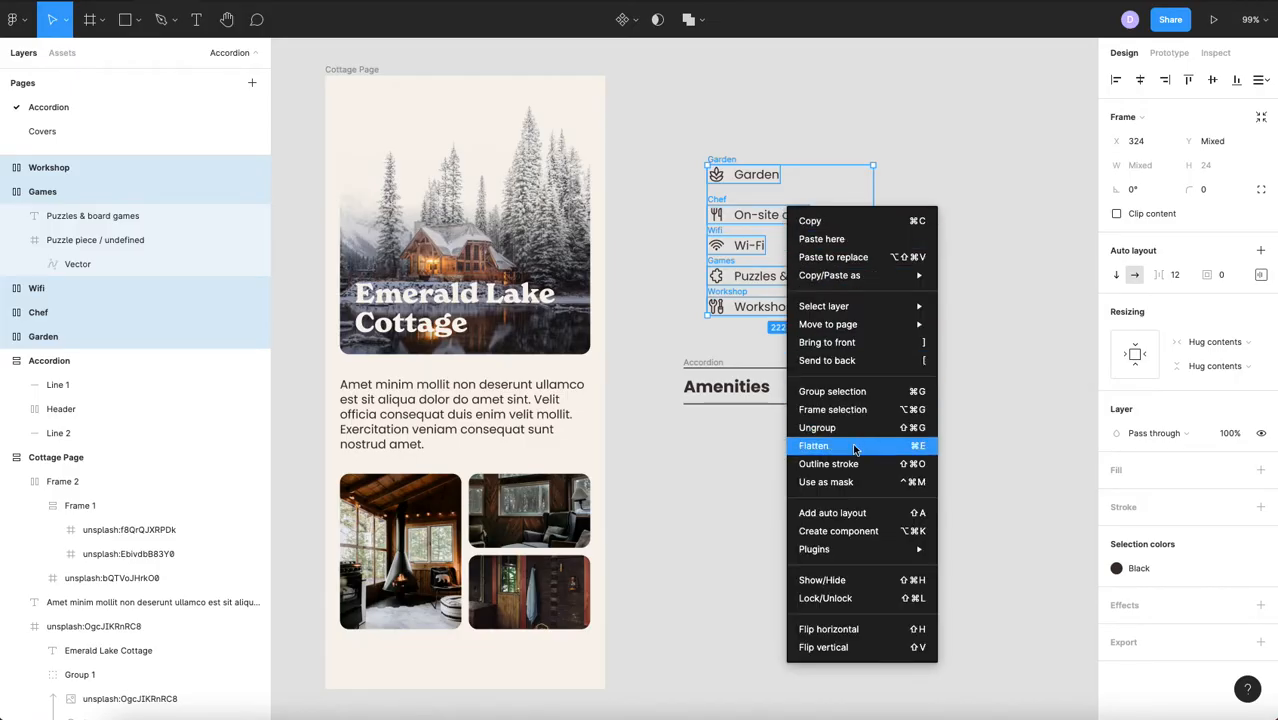
Wrap the five amenity rows in one auto-layout frame, Frame 3.
{"action": "left_click", "coordinate": [812, 444]}
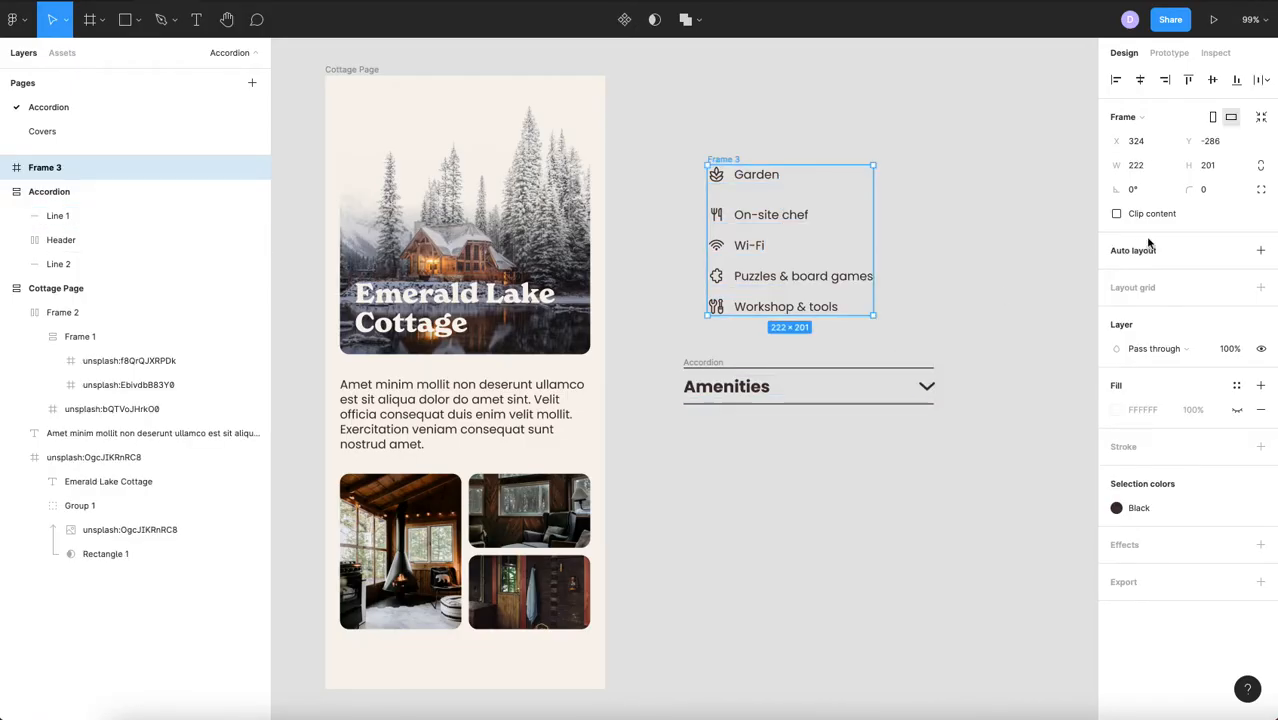
{"action": "left_click", "coordinate": [1260, 250]}
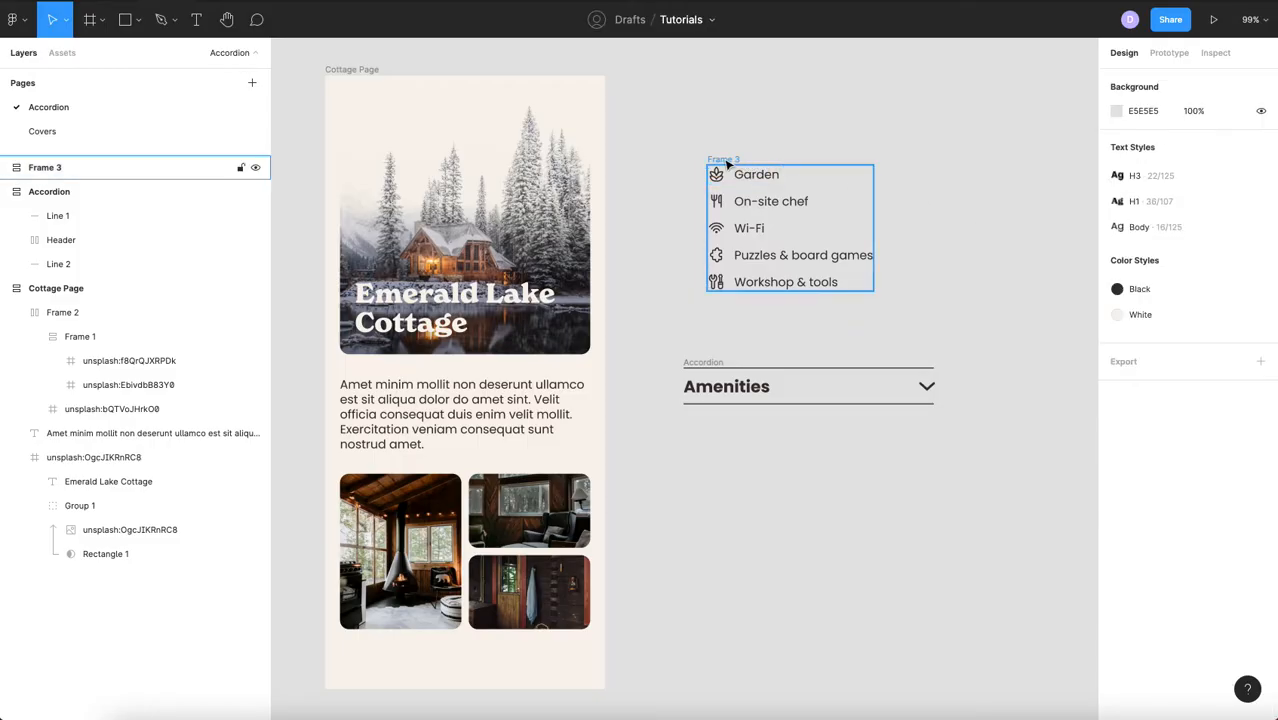
Name the list frame Items and move it into the Accordion below the Header.
{"action": "left_click", "coordinate": [790, 228]}
{"action": "type", "text": "Items"}
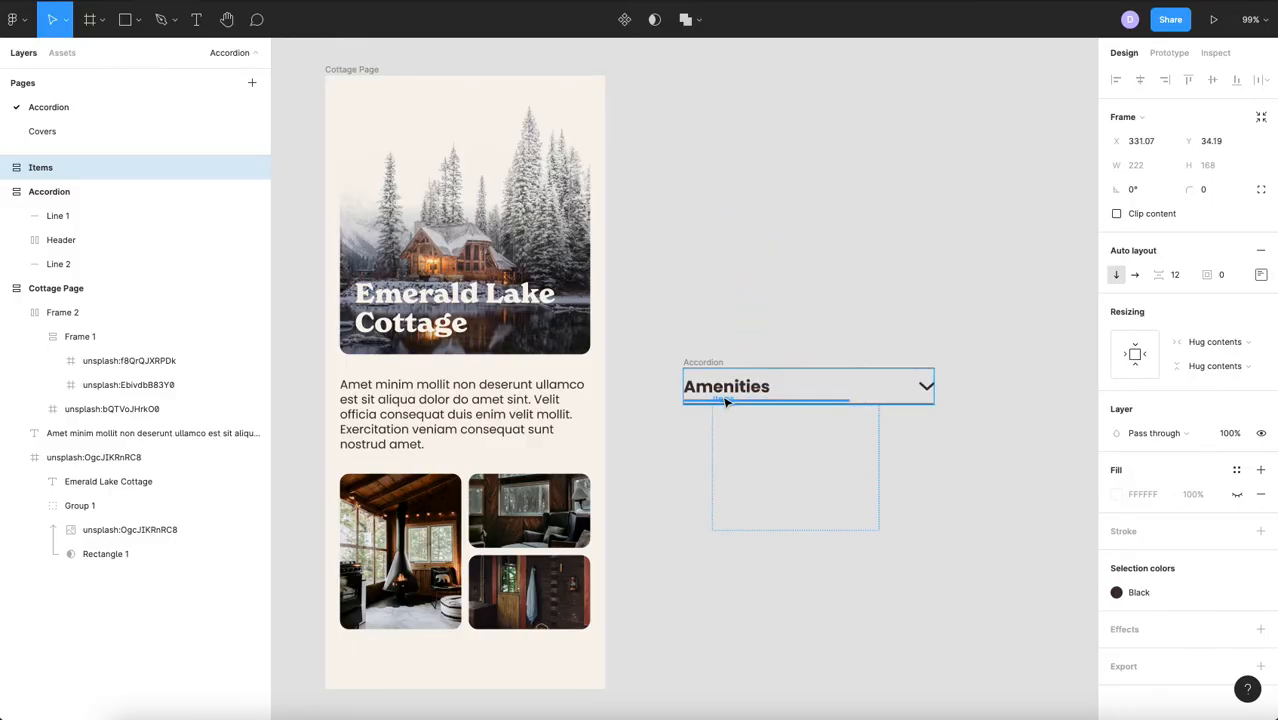
{"action": "left_click", "coordinate": [726, 386]}
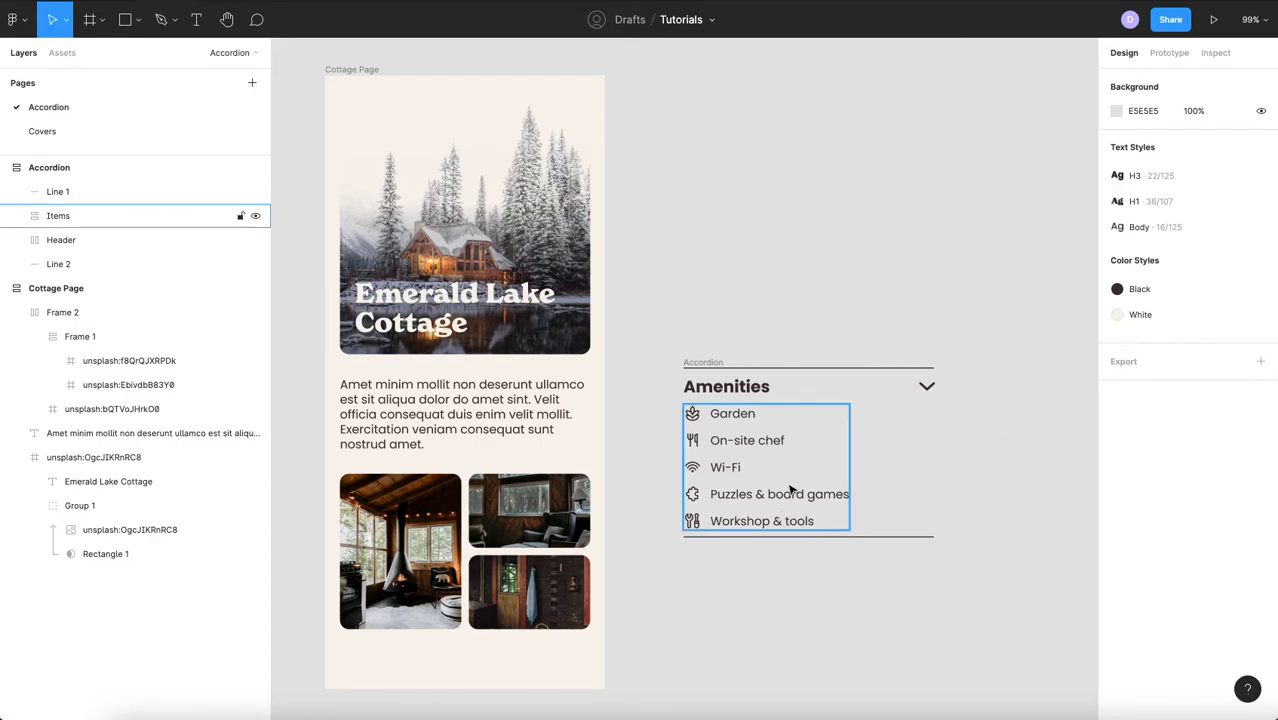
{"action": "left_click", "coordinate": [894, 592]}
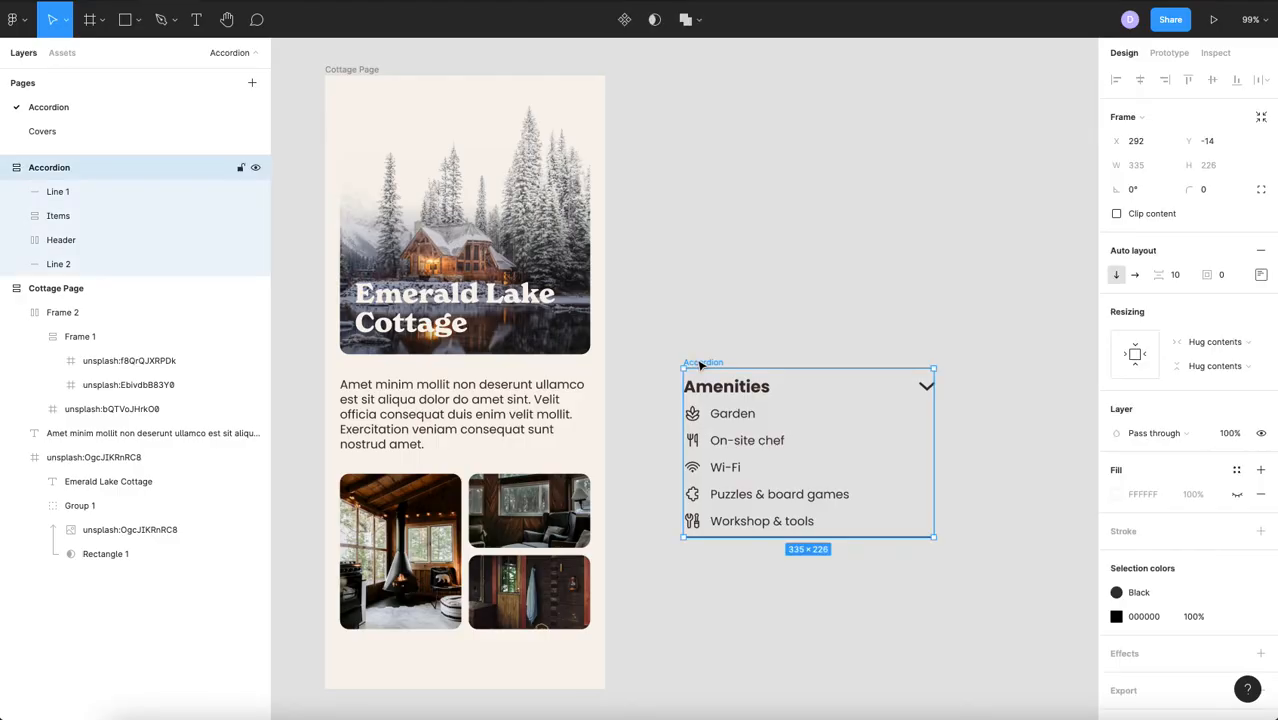
{"action": "right_click", "coordinate": [726, 386]}
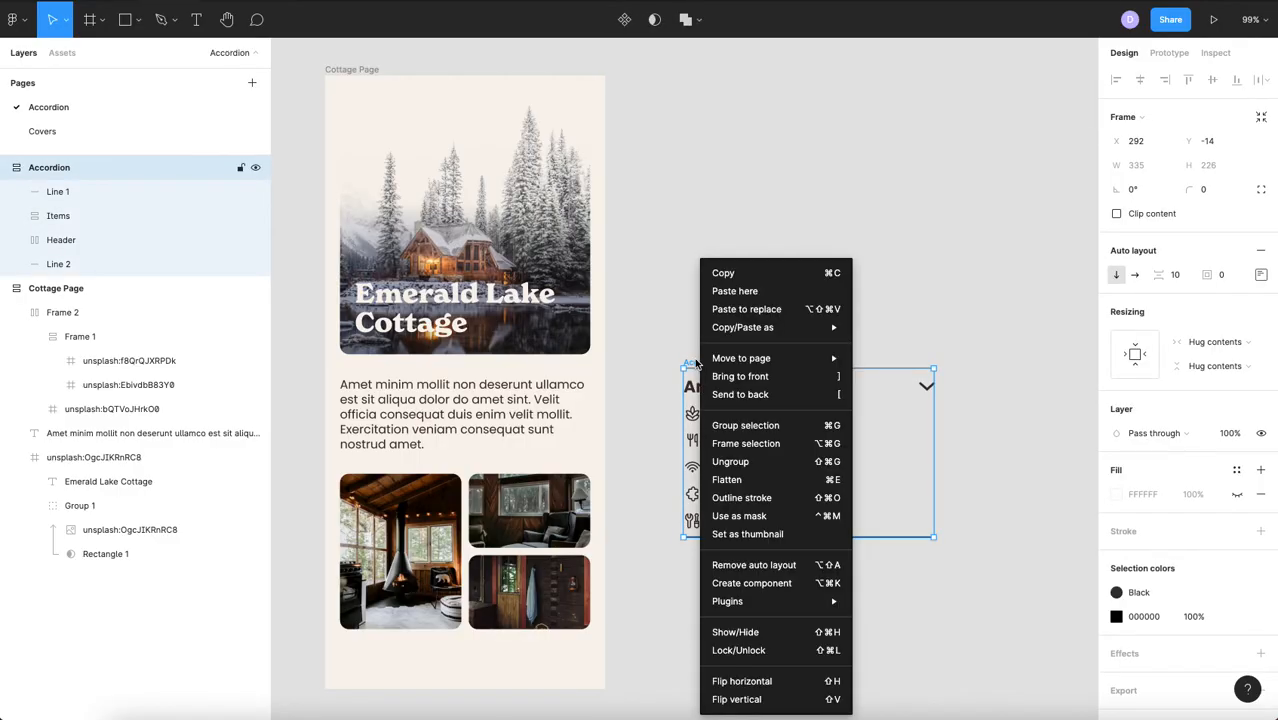
{"action": "mouse_move", "coordinate": [752, 584]}
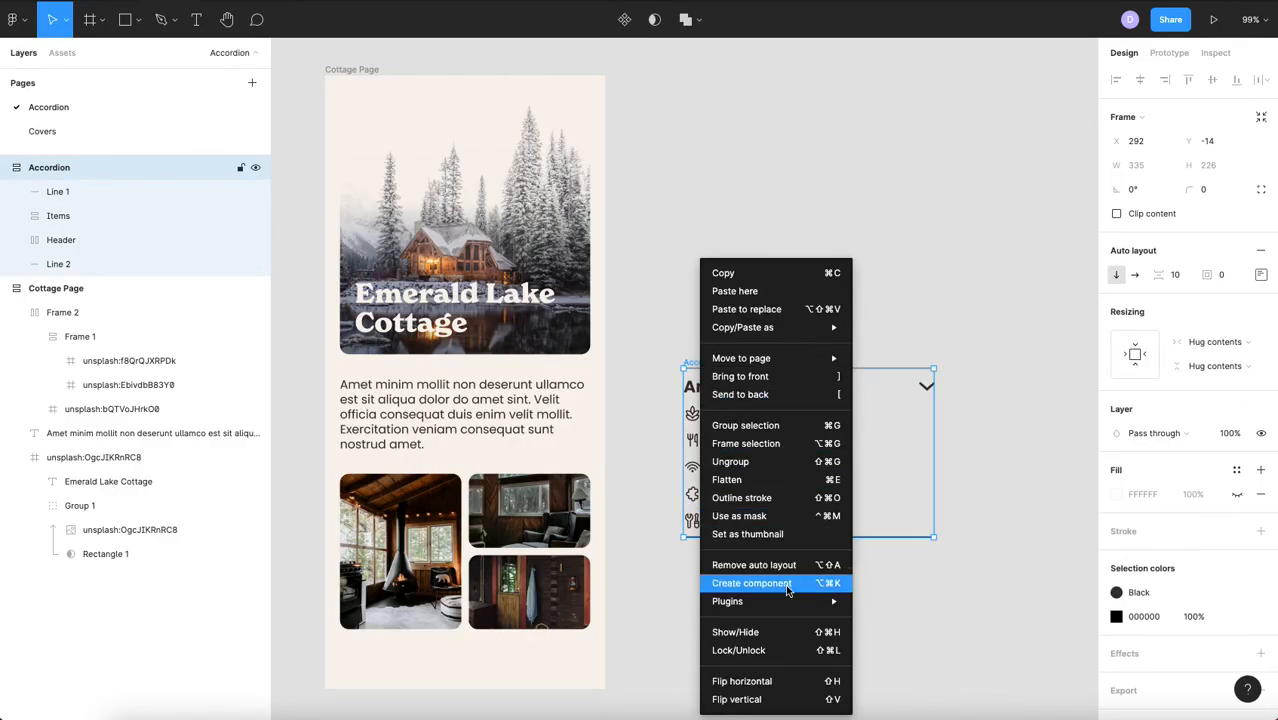
Create a component from the Accordion frame with header, items and dividers.
{"action": "left_click", "coordinate": [752, 584]}
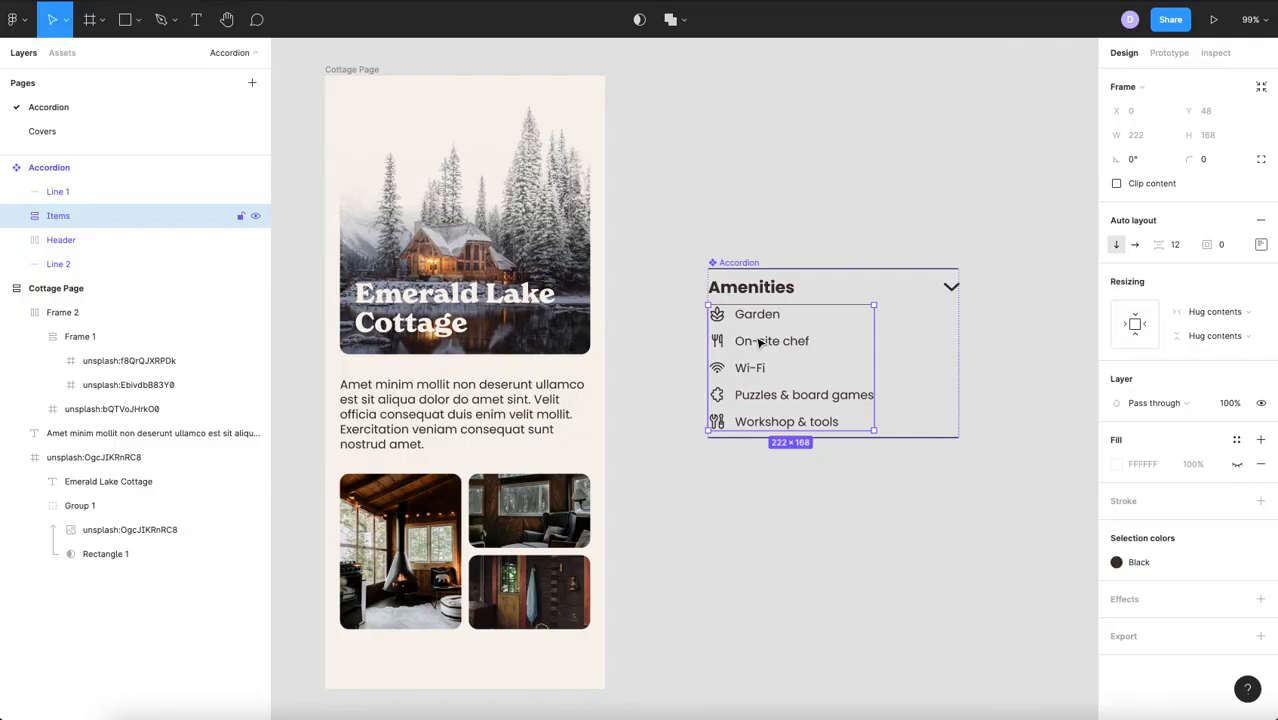
{"action": "mouse_move", "coordinate": [776, 344]}
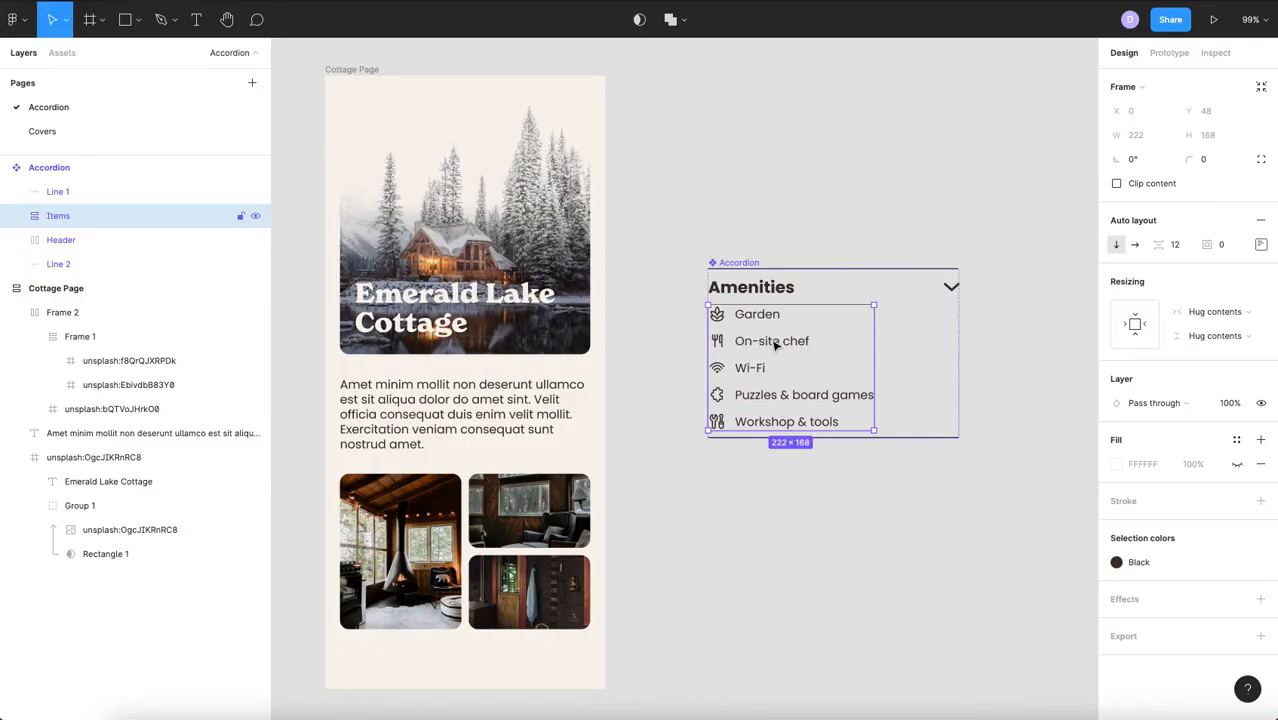
{"action": "mouse_move", "coordinate": [776, 348]}
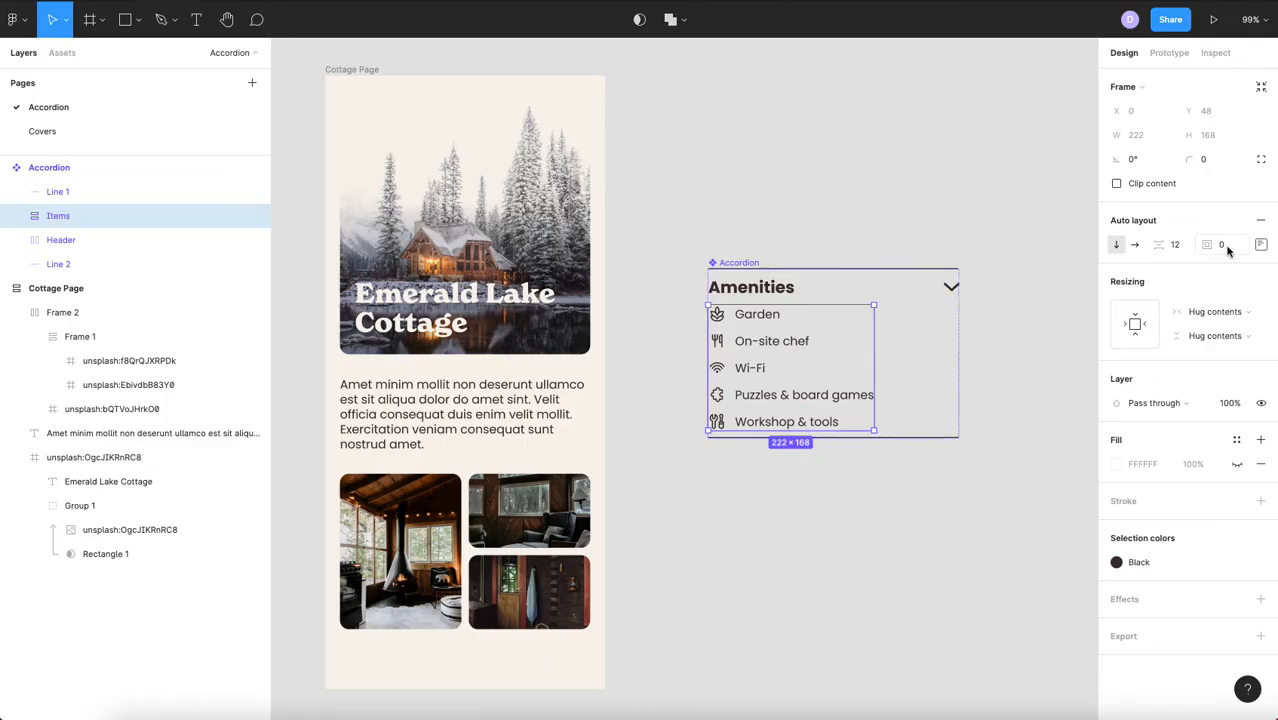
Set the Items list's left padding to 20 in its auto-layout settings.
{"action": "left_click", "coordinate": [1260, 244]}
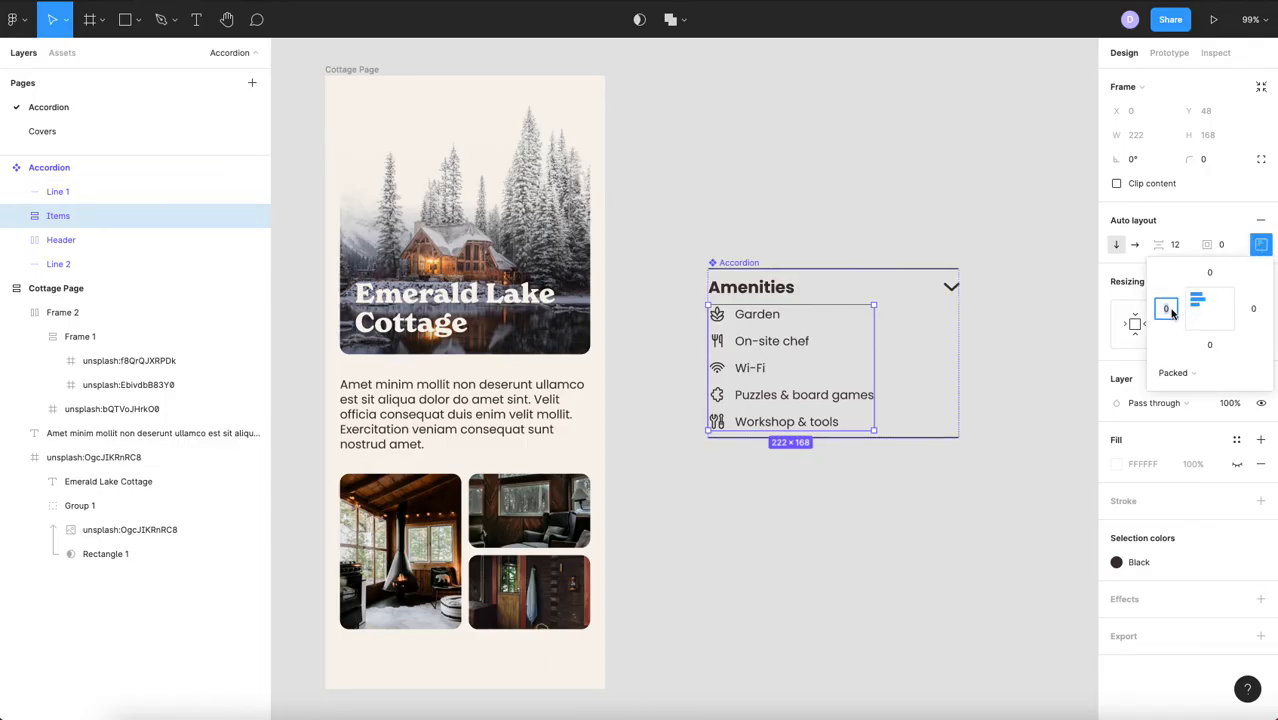
{"action": "type", "text": "20"}
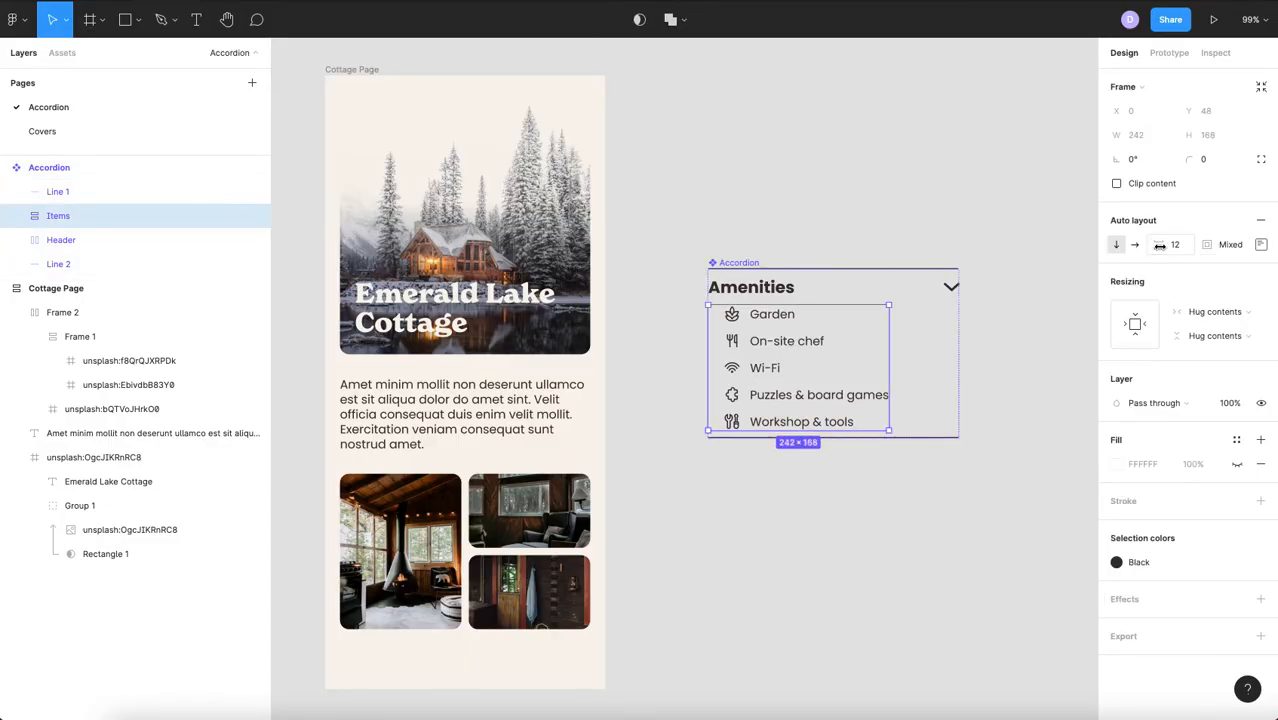
{"action": "left_click", "coordinate": [1260, 244]}
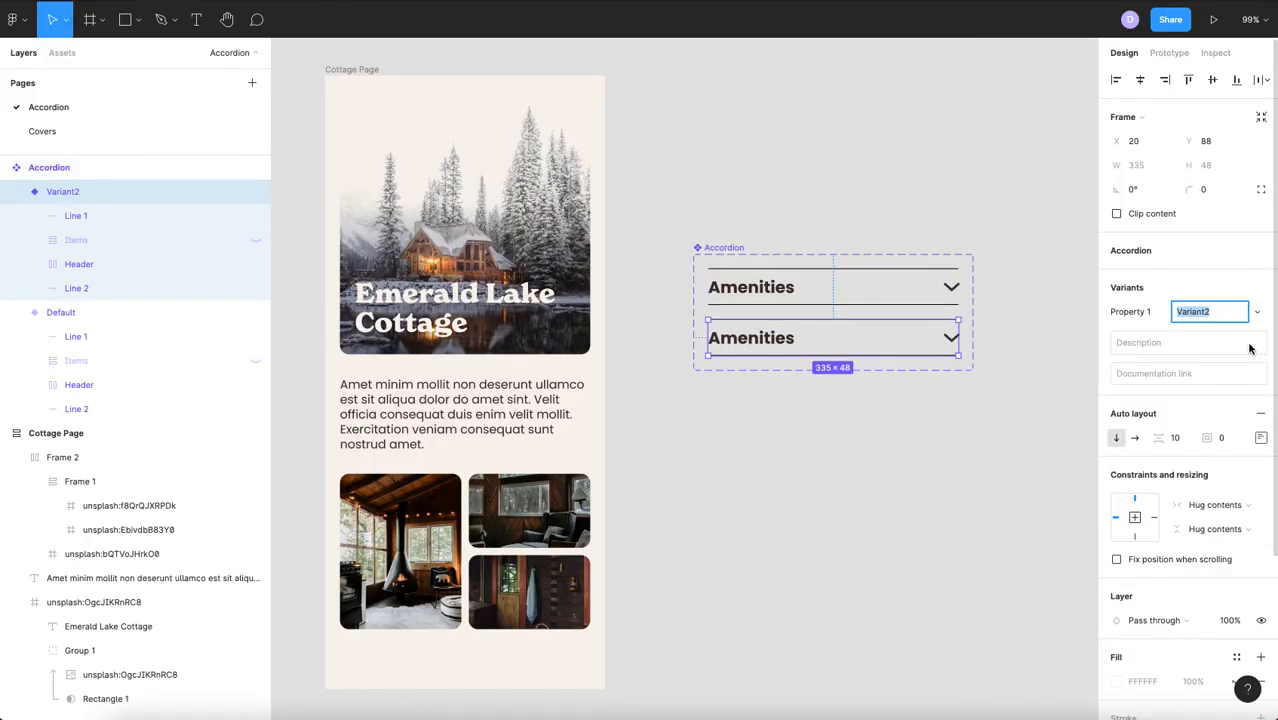
Name the new Accordion variant's Property 1 value Open.
{"action": "type", "text": "Open"}
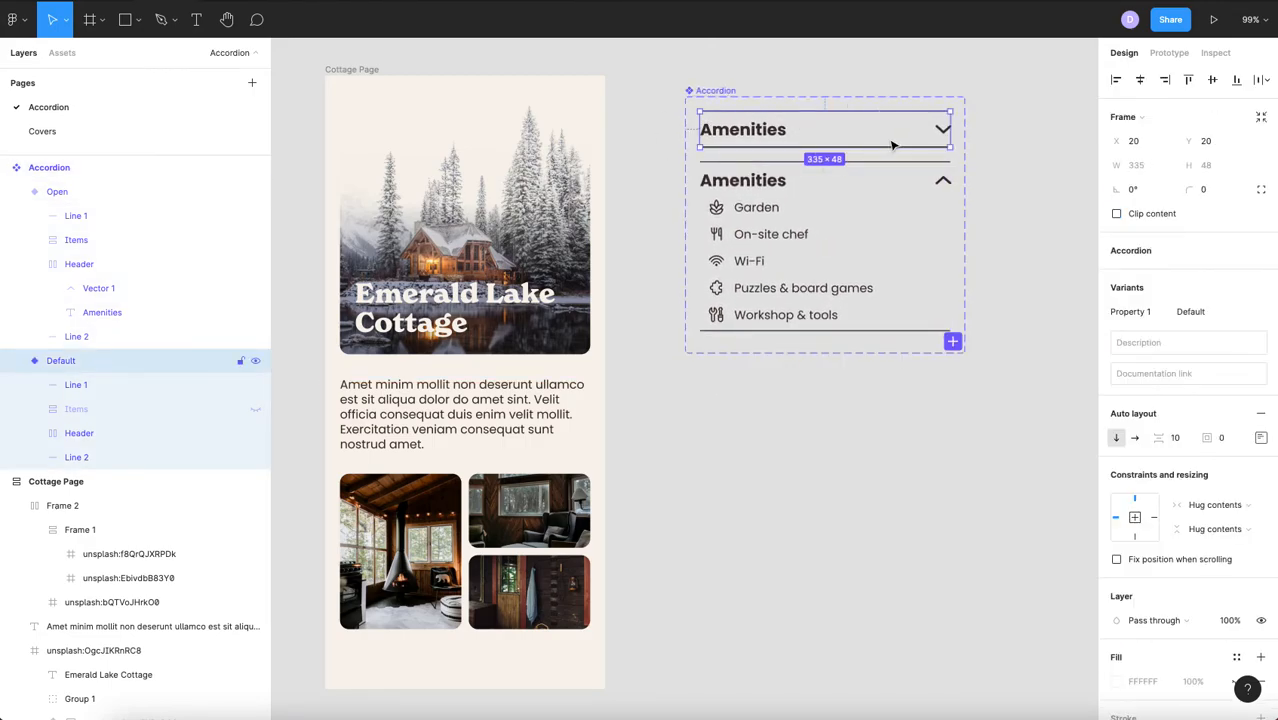
Prototype On tap Change to: Default opens to Open, Open's header returns to Default.
{"action": "left_click", "coordinate": [1168, 52]}
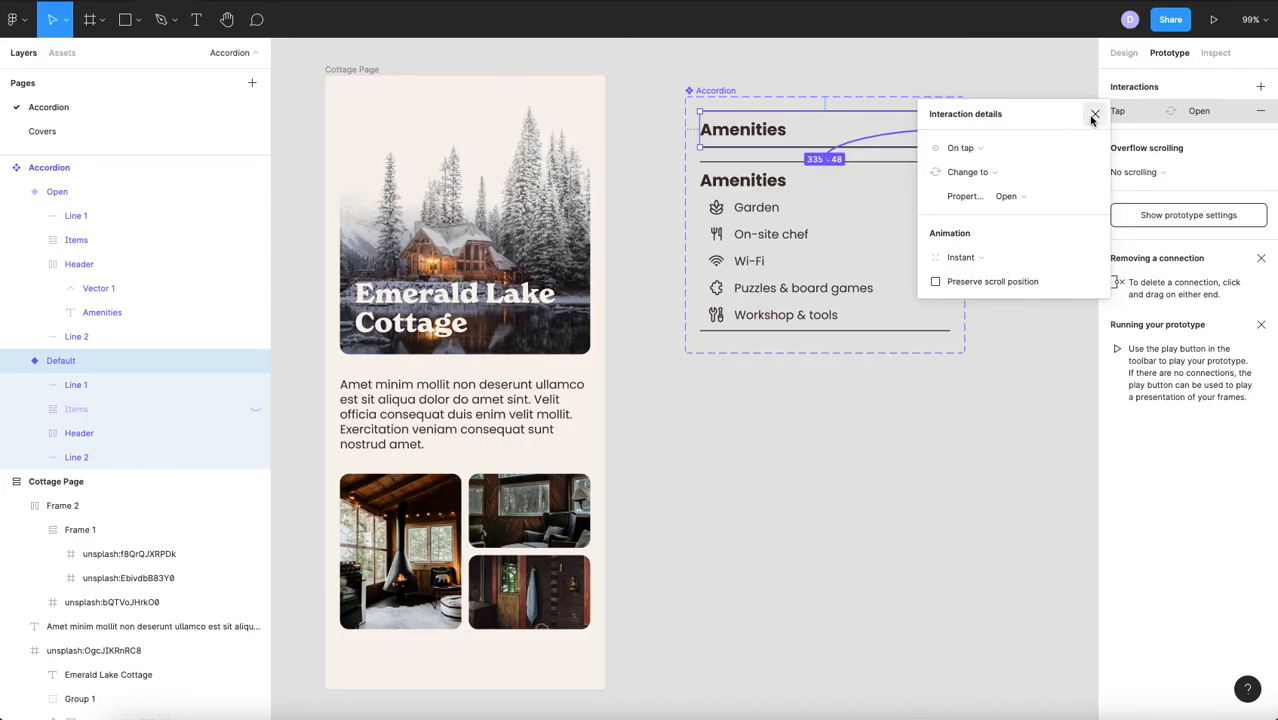
{"action": "left_click", "coordinate": [1094, 114]}
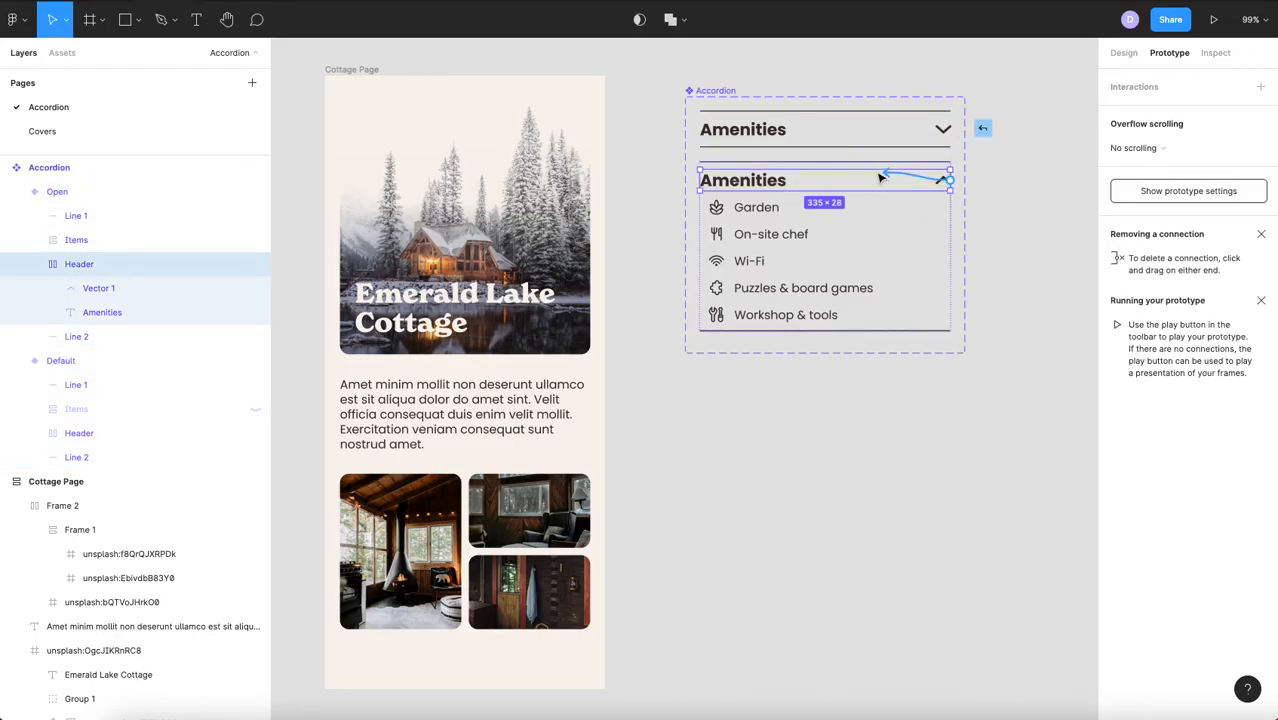
{"action": "left_click", "coordinate": [944, 180]}
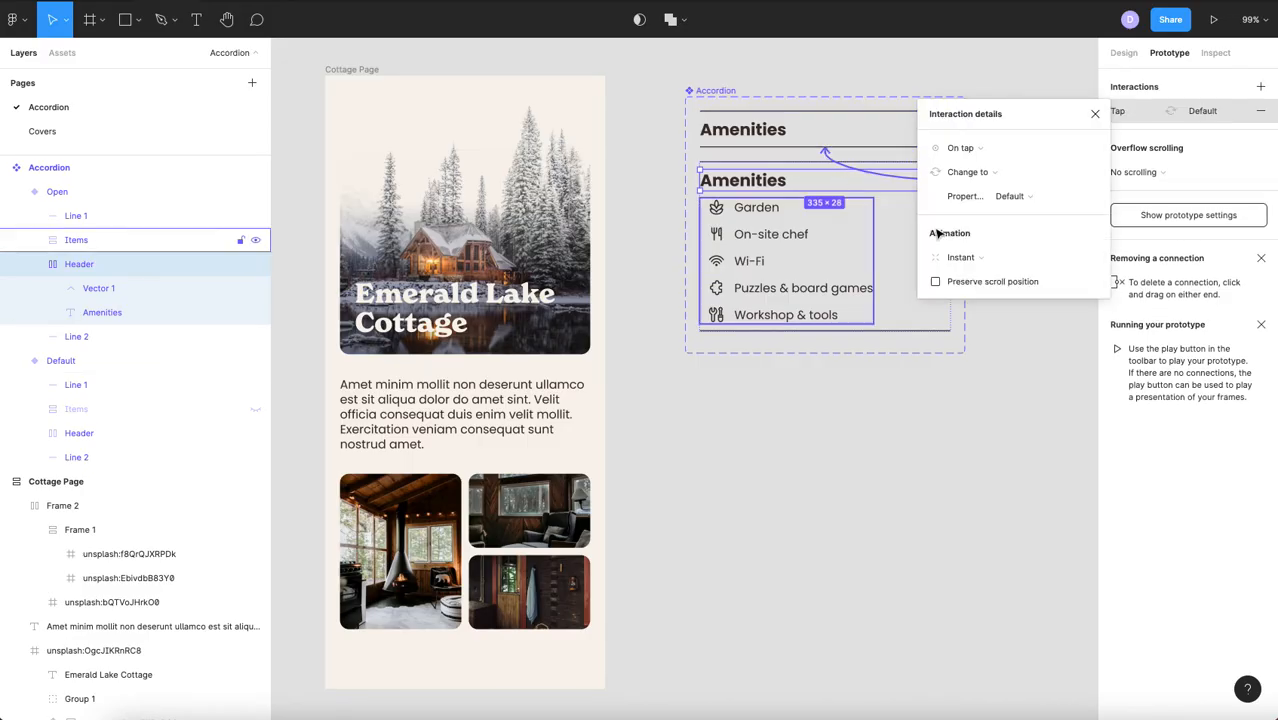
{"action": "left_click", "coordinate": [1124, 52]}
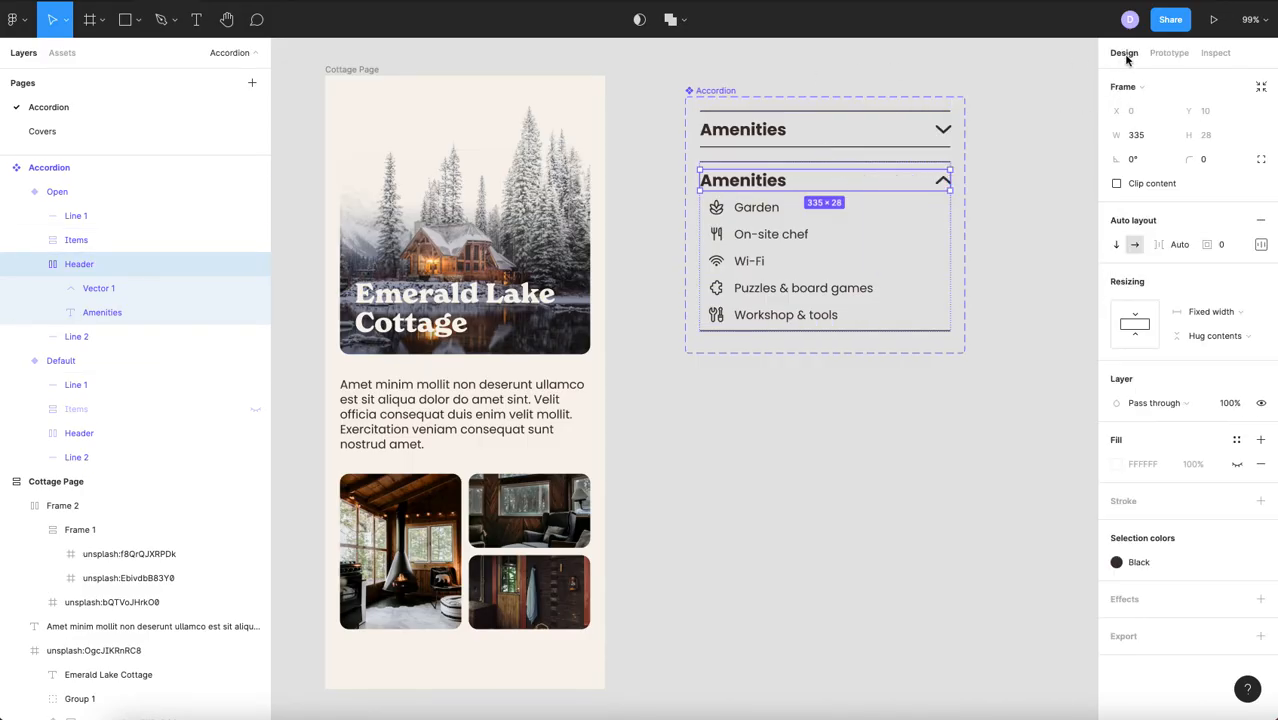
Drop an Amenities accordion instance into the Cottage Page frame and select the frame for preview.
{"action": "left_click", "coordinate": [62, 52]}
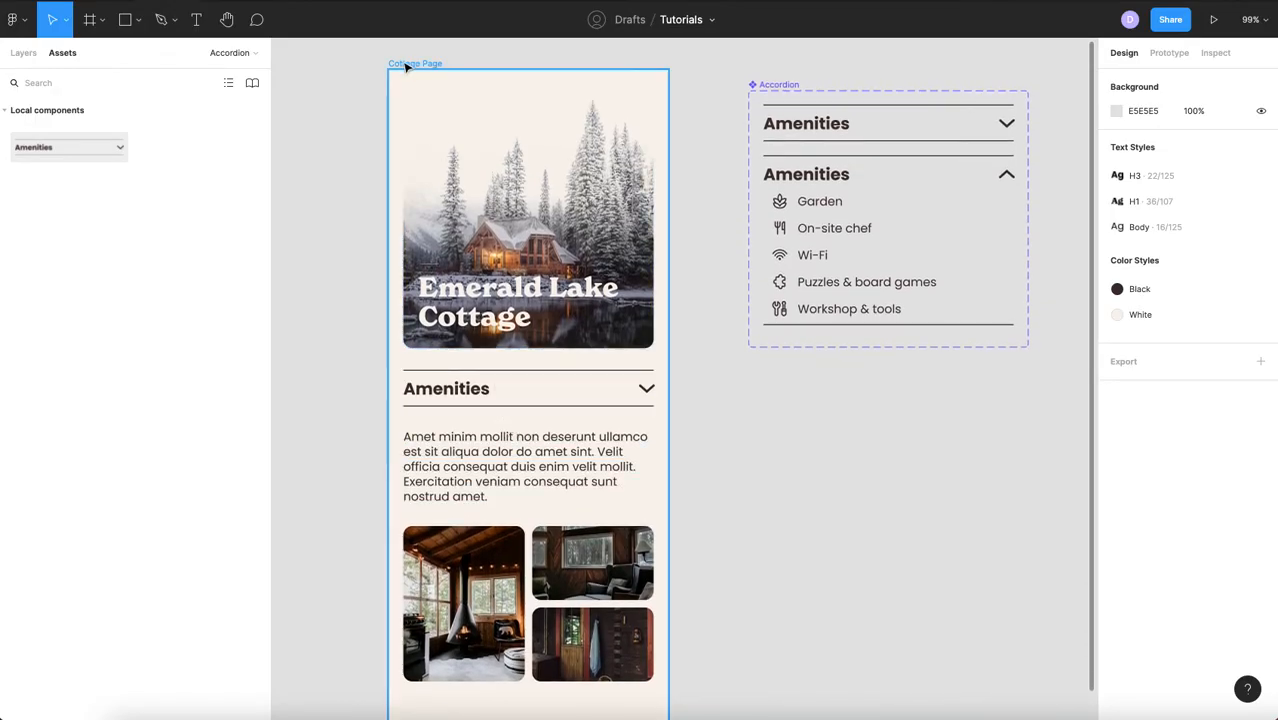
{"action": "left_click", "coordinate": [416, 62]}
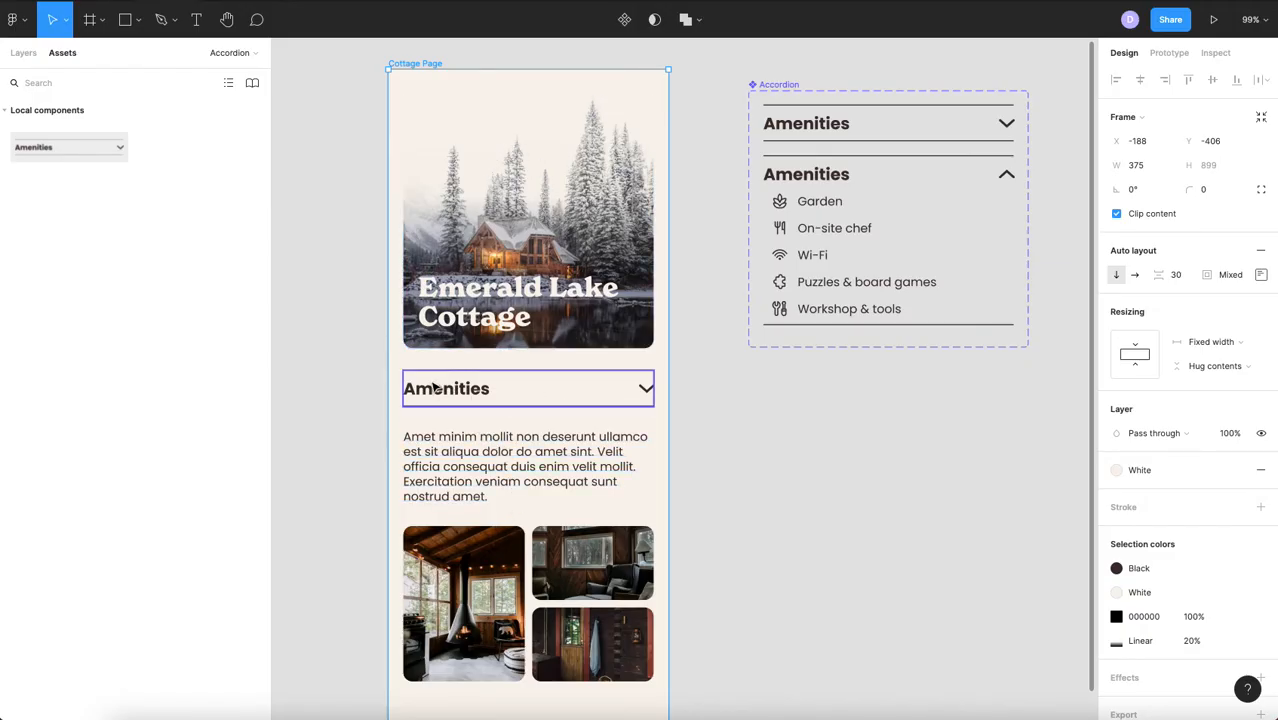
{"action": "left_click", "coordinate": [414, 62]}
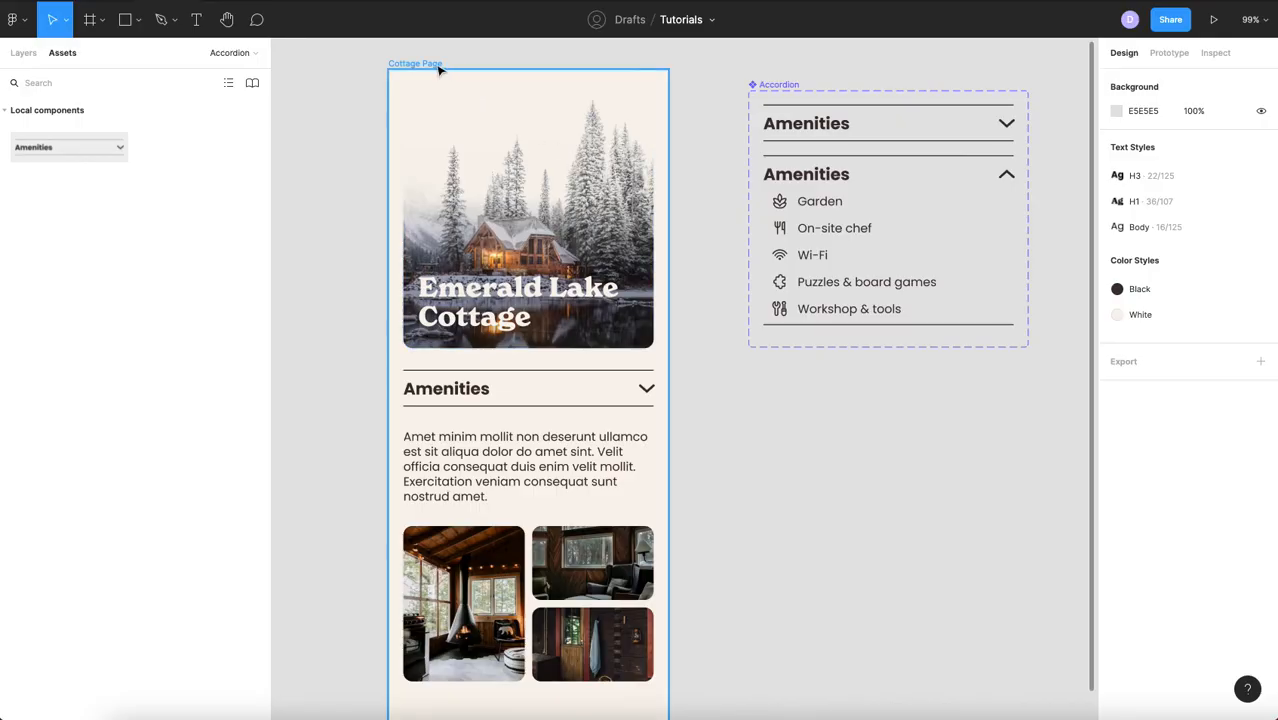
{"action": "left_click", "coordinate": [1214, 20]}
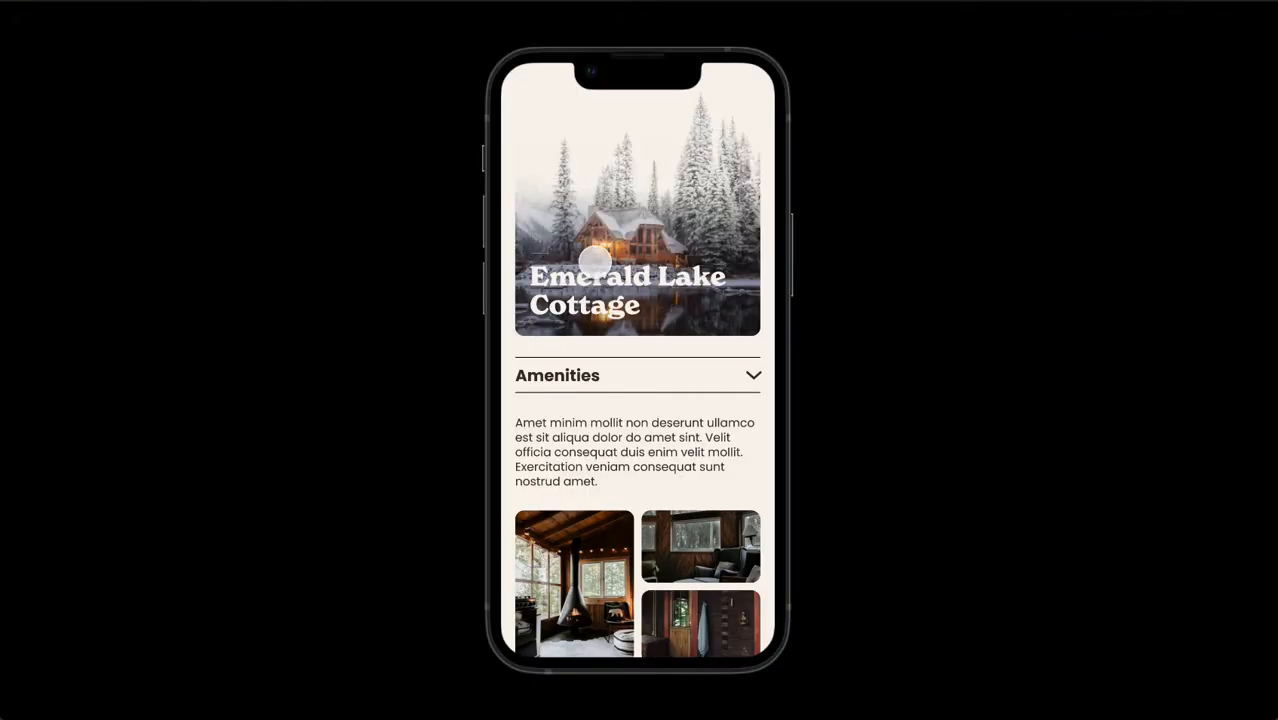
{"action": "mouse_move", "coordinate": [776, 380]}
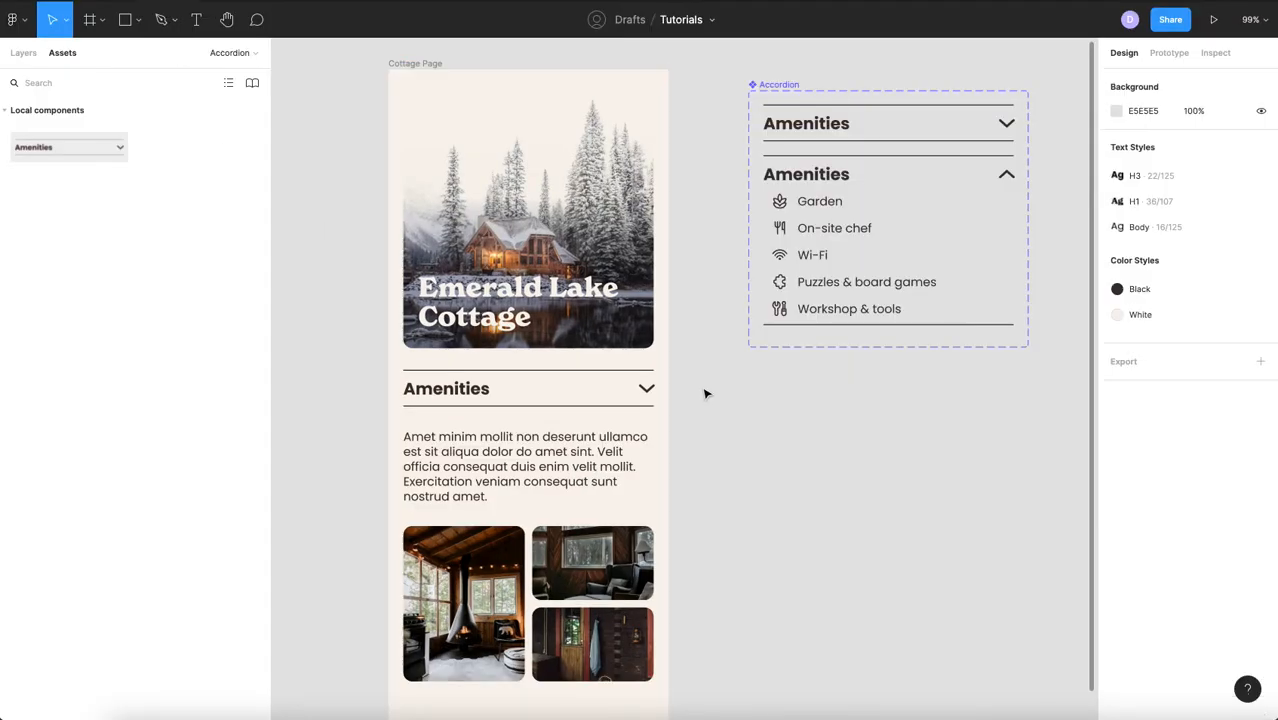
{"action": "left_click", "coordinate": [454, 388]}
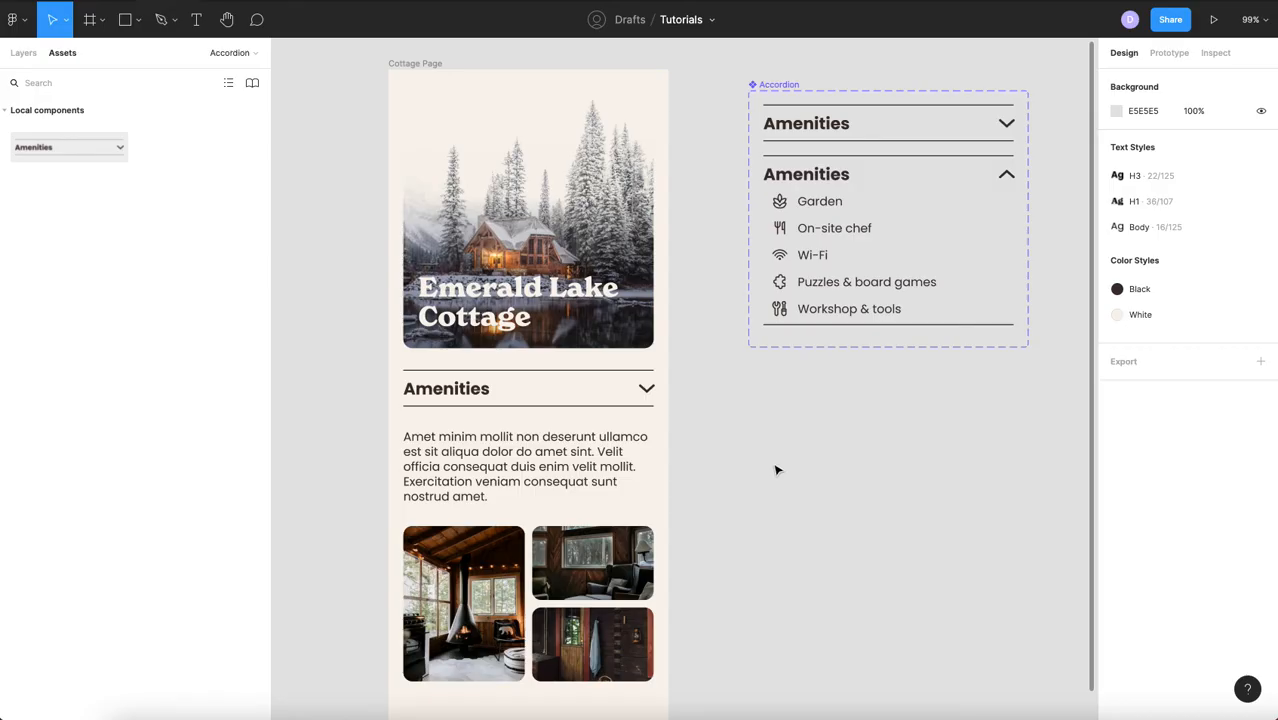
{"action": "mouse_move", "coordinate": [802, 486]}
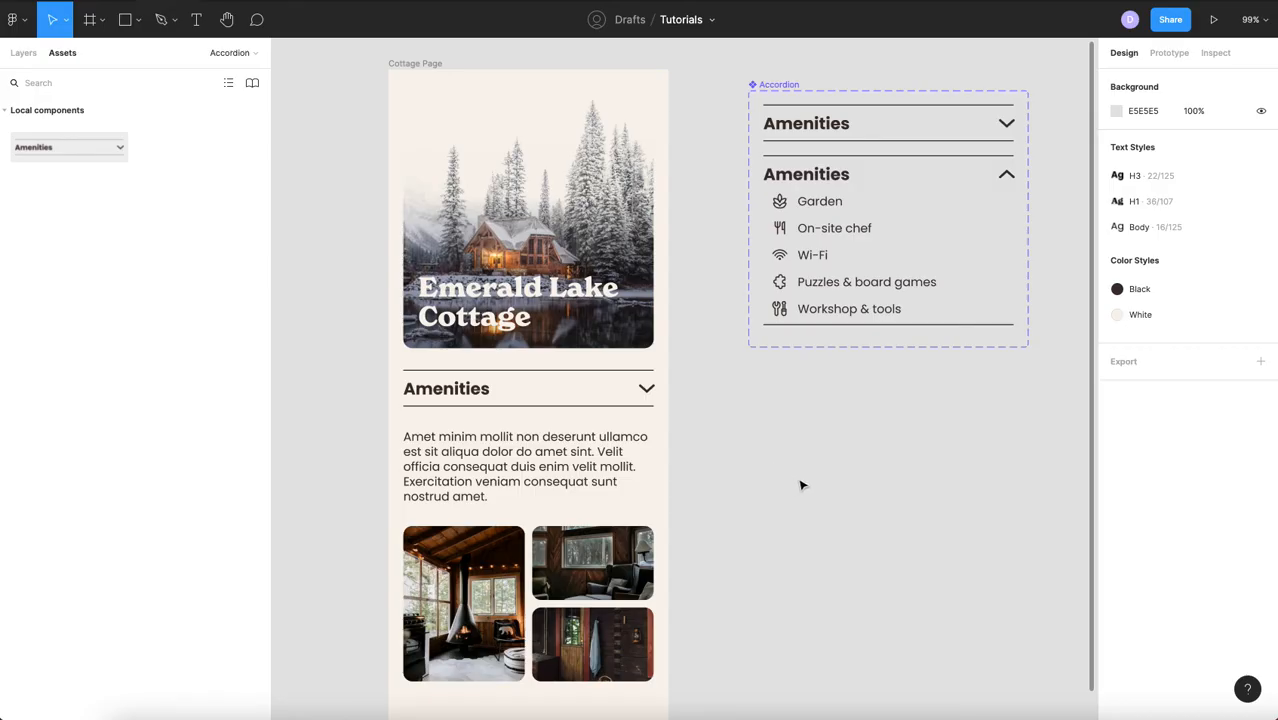
{"action": "mouse_move", "coordinate": [684, 80]}
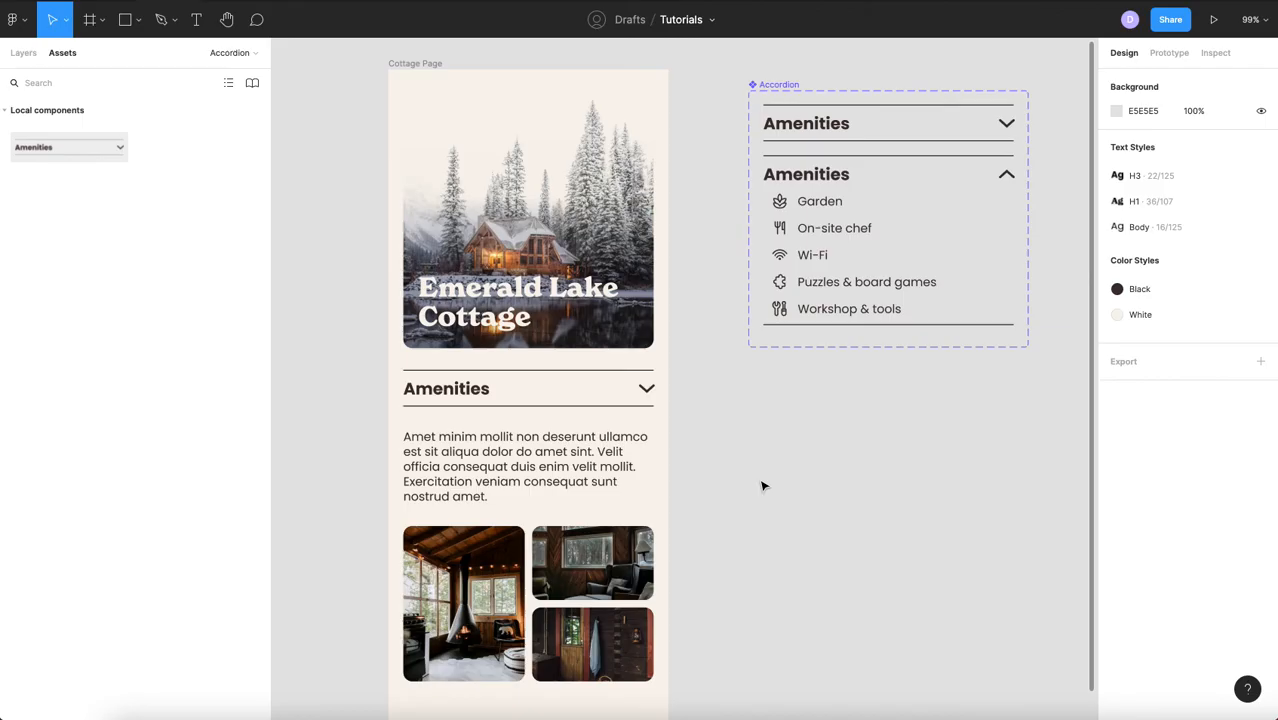
{"action": "left_click", "coordinate": [956, 220]}
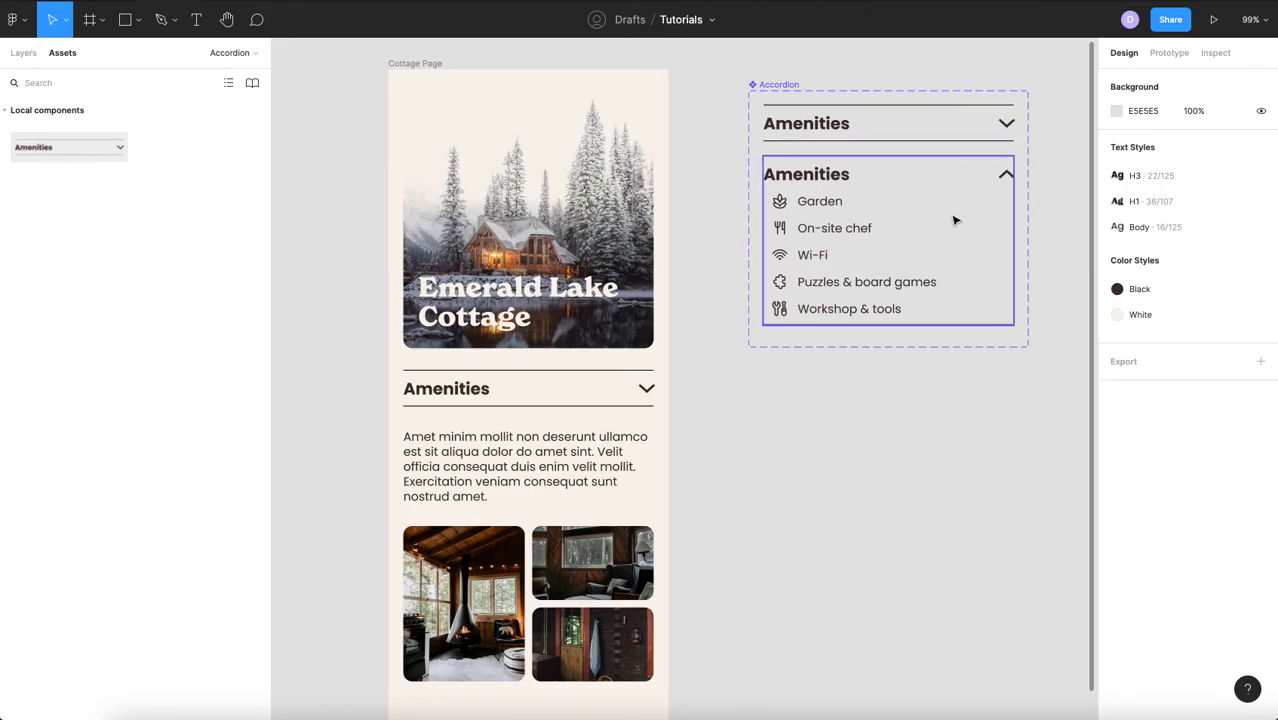
{"action": "mouse_move", "coordinate": [828, 200]}
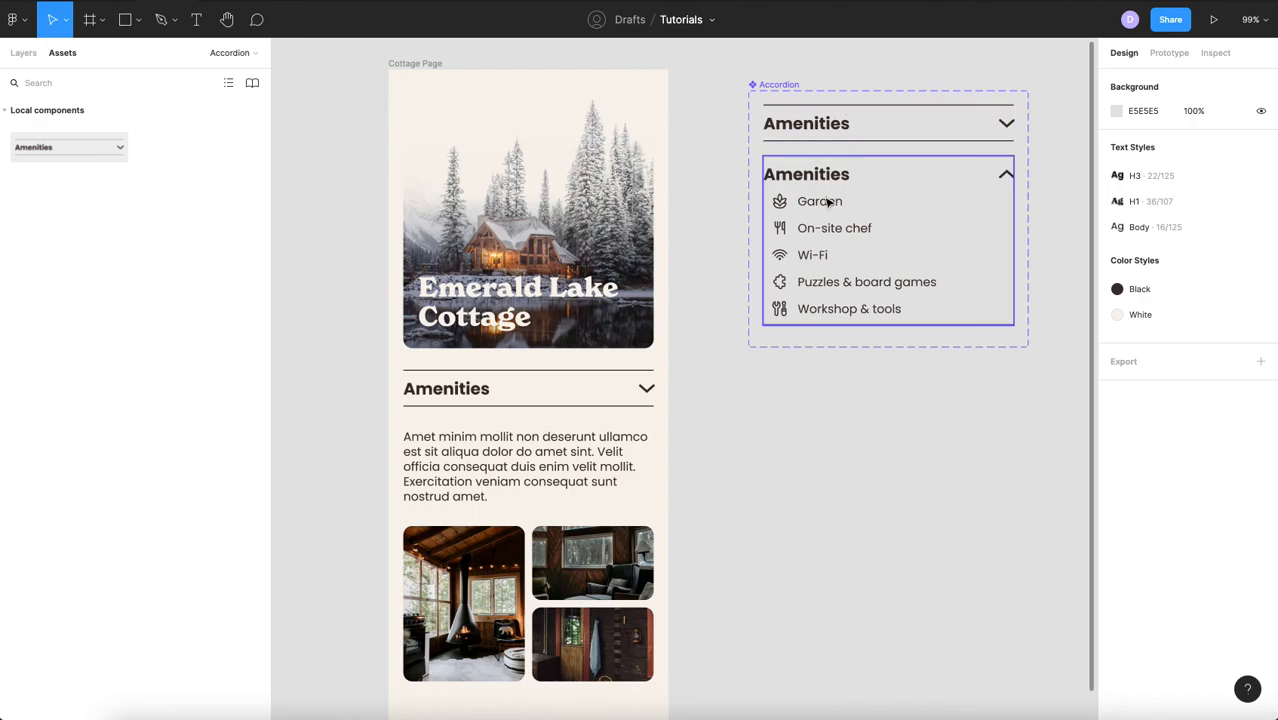
{"action": "left_click", "coordinate": [794, 458]}
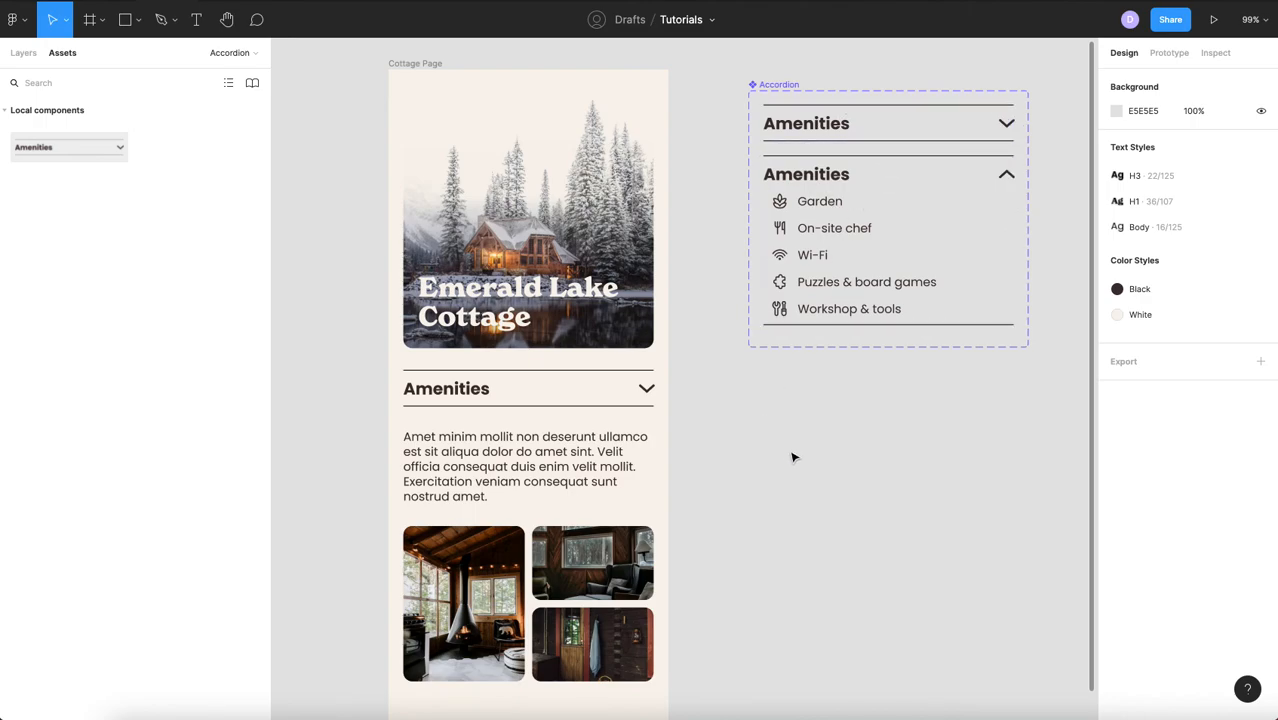
{"action": "mouse_move", "coordinate": [794, 448]}
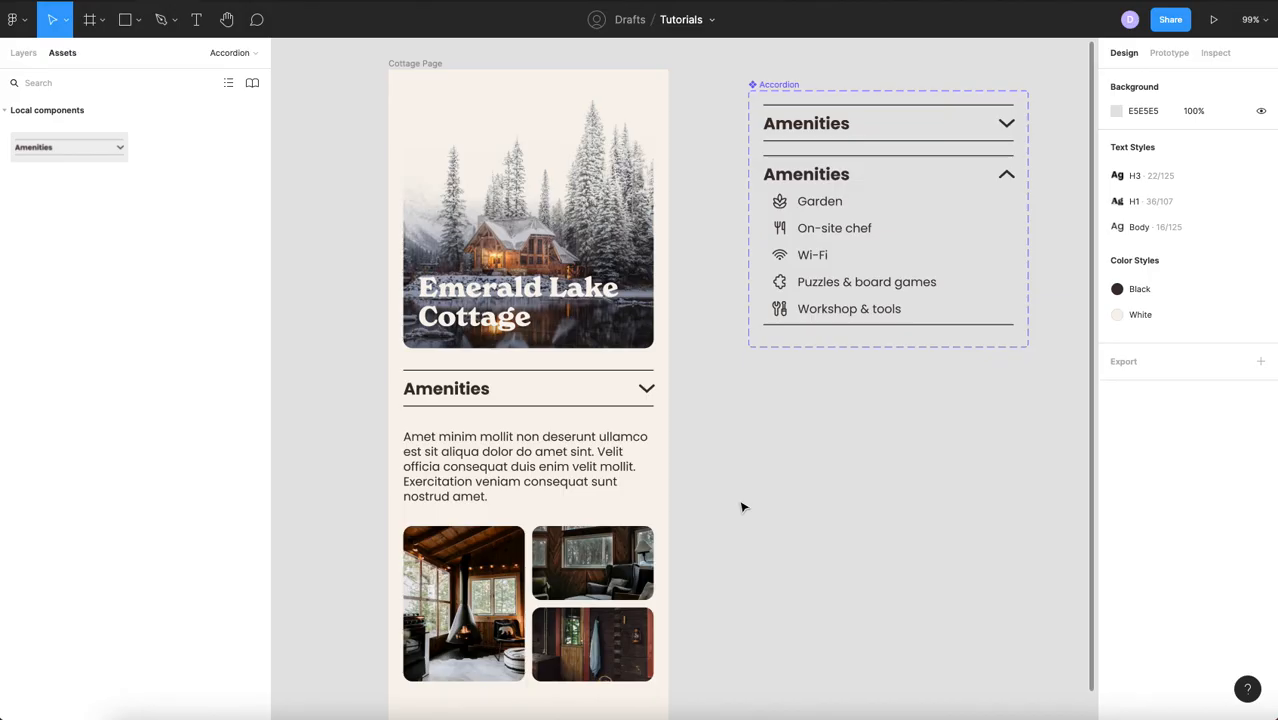
{"action": "mouse_move", "coordinate": [1156, 466]}
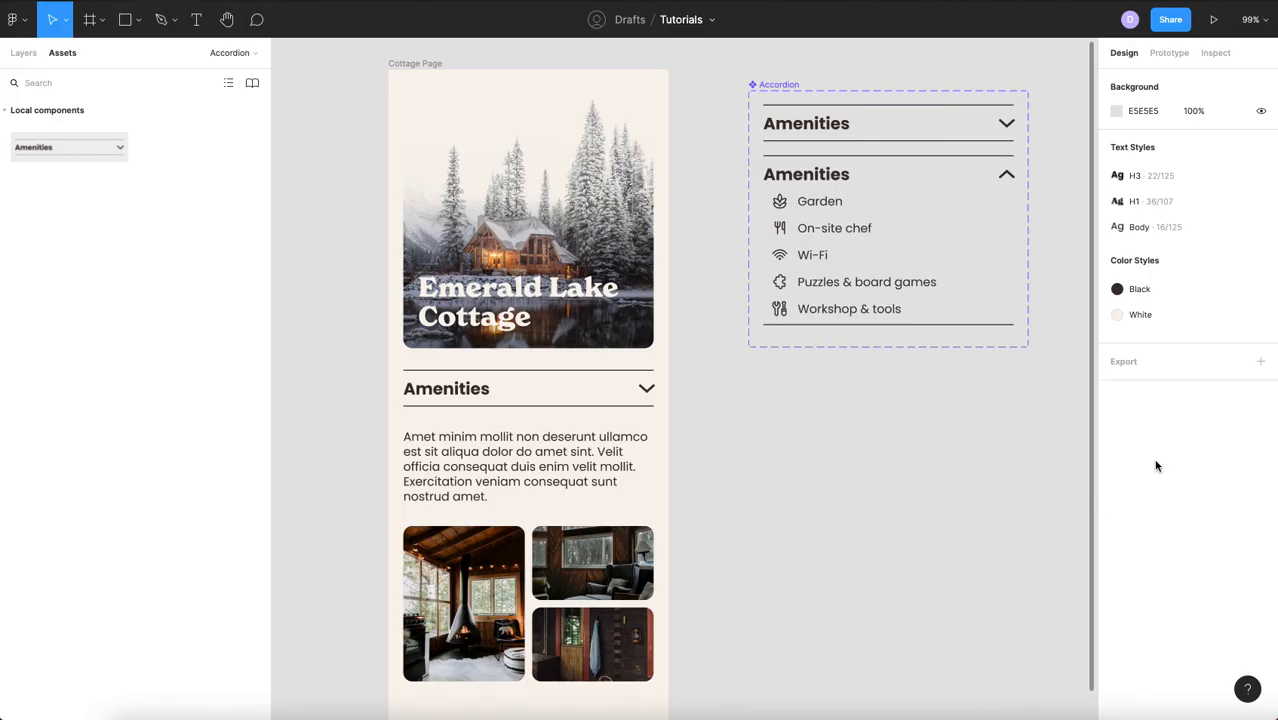